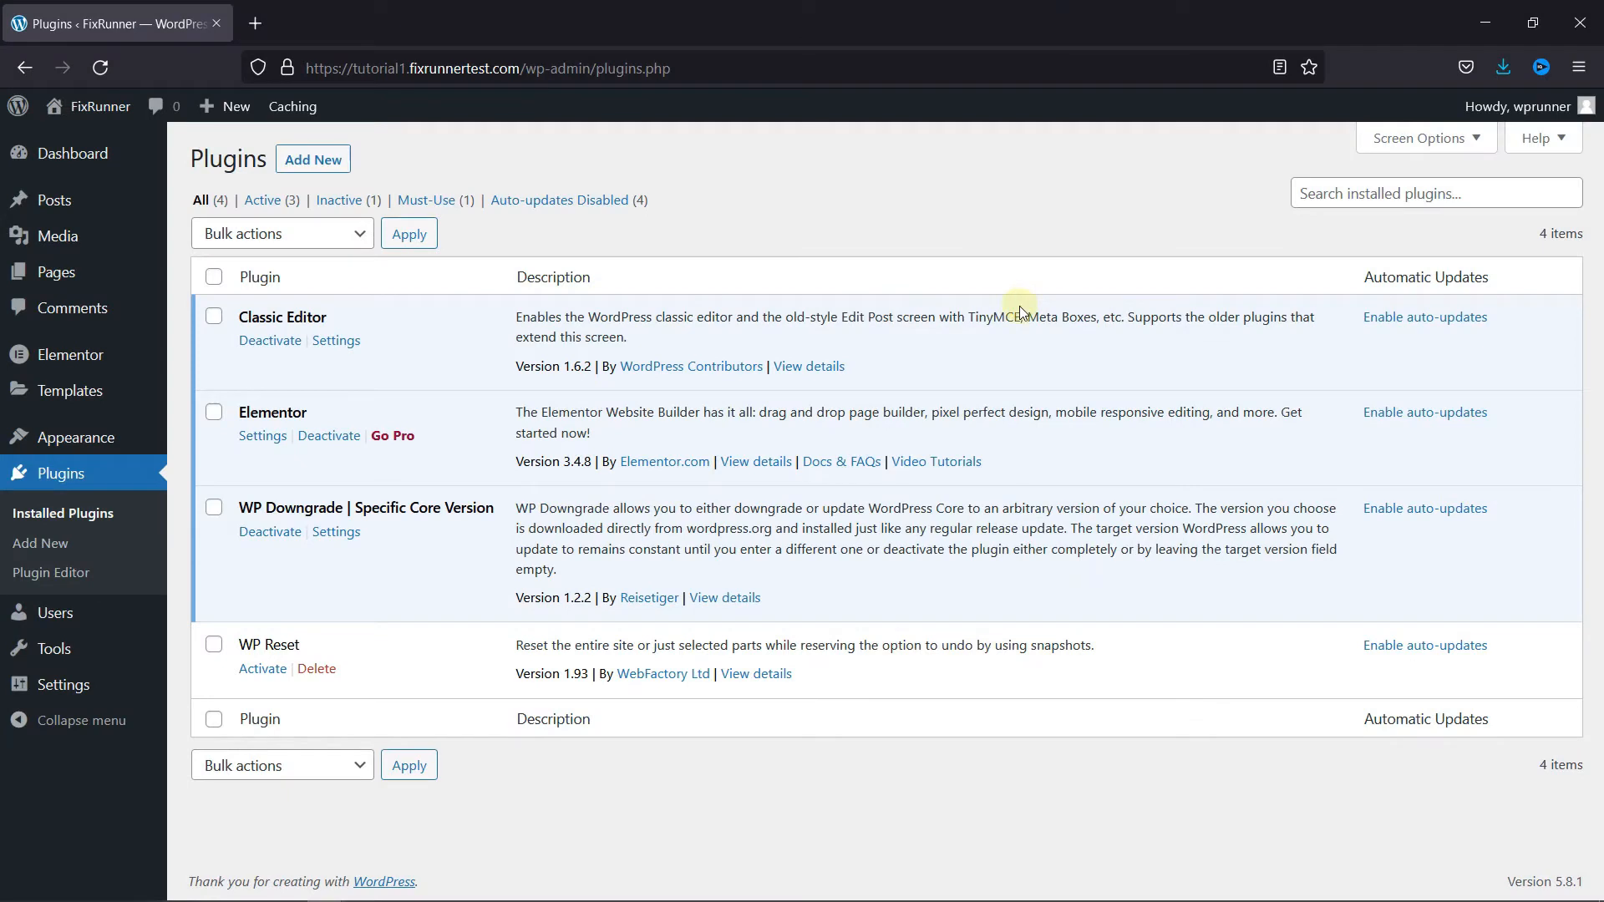
pyautogui.moveTo(338, 419)
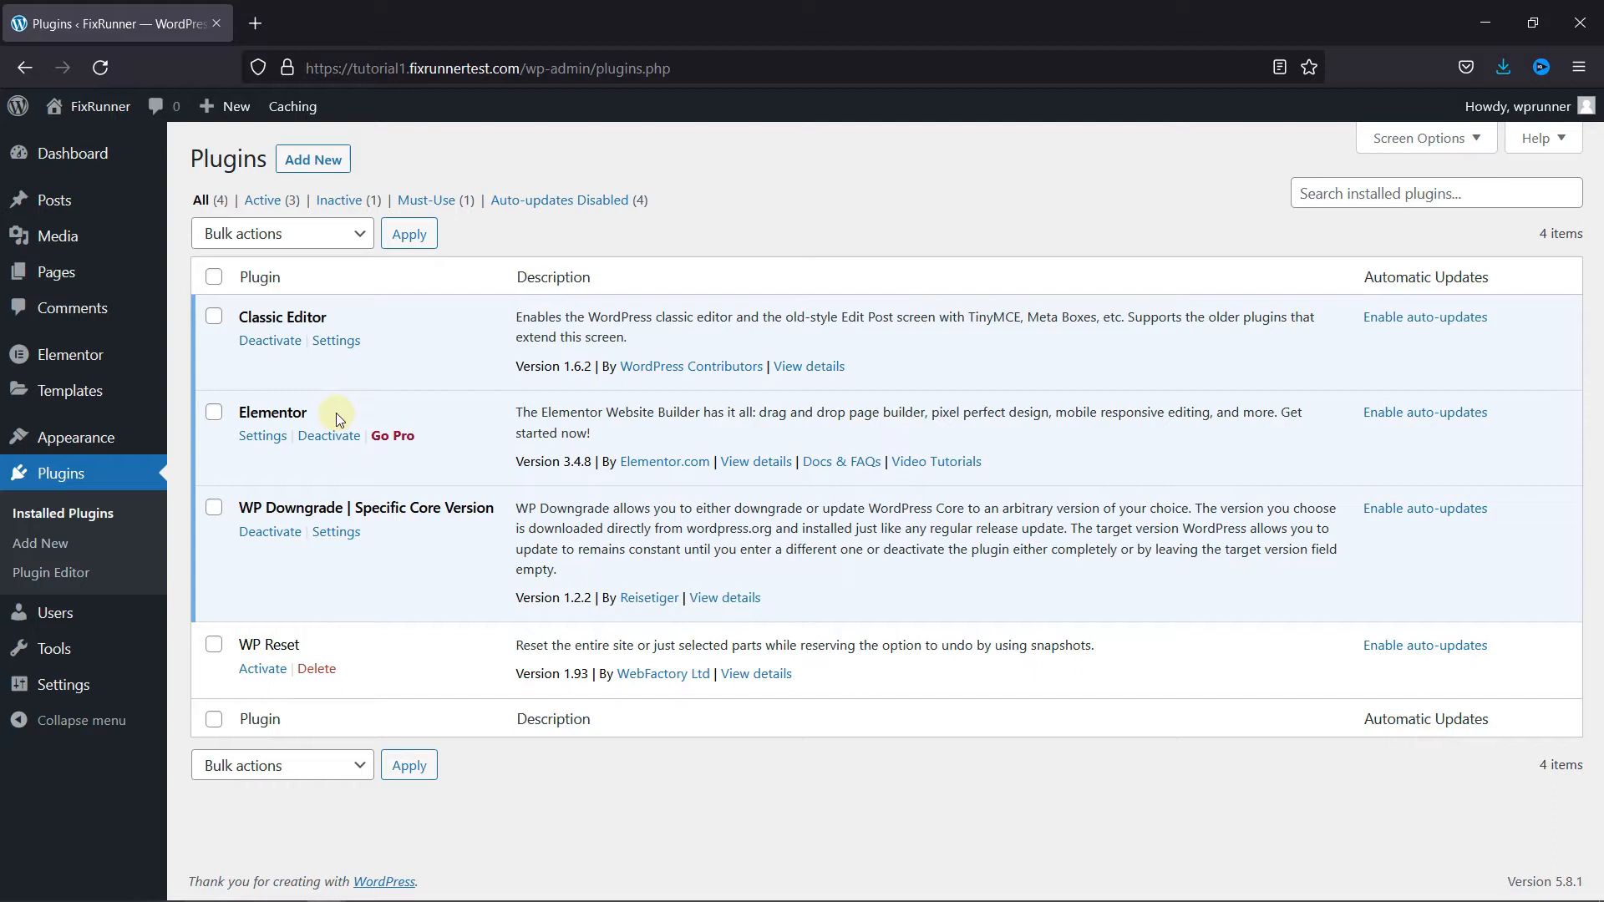
pyautogui.moveTo(329, 414)
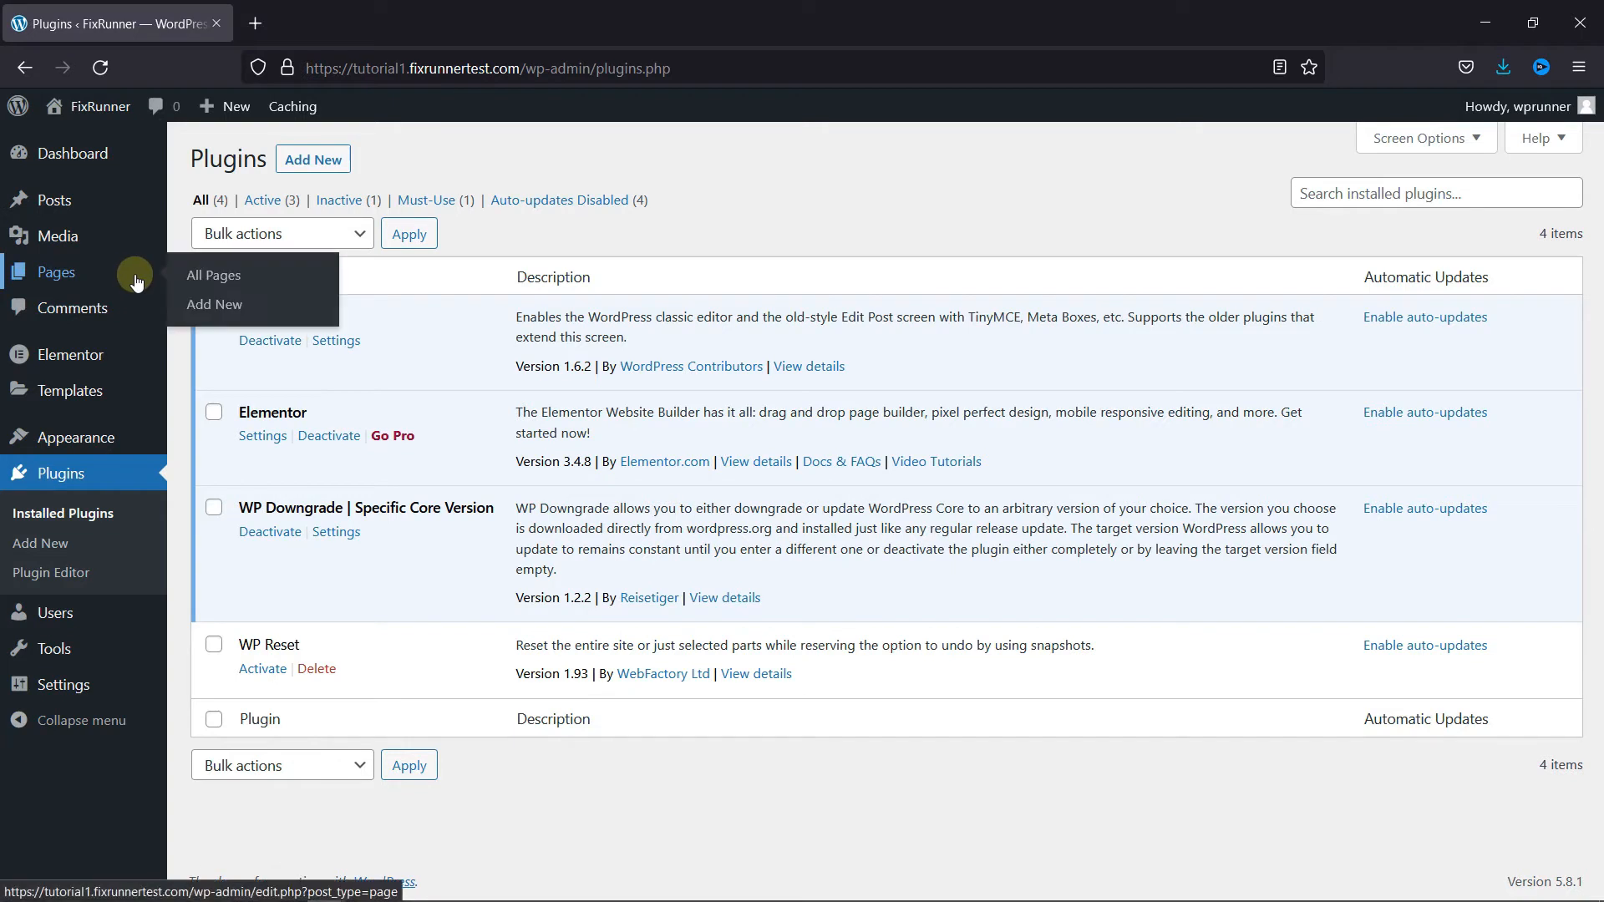
# - Open Sample Page from All Pages and launch it in the Elementor editor
pyautogui.click(213, 275)
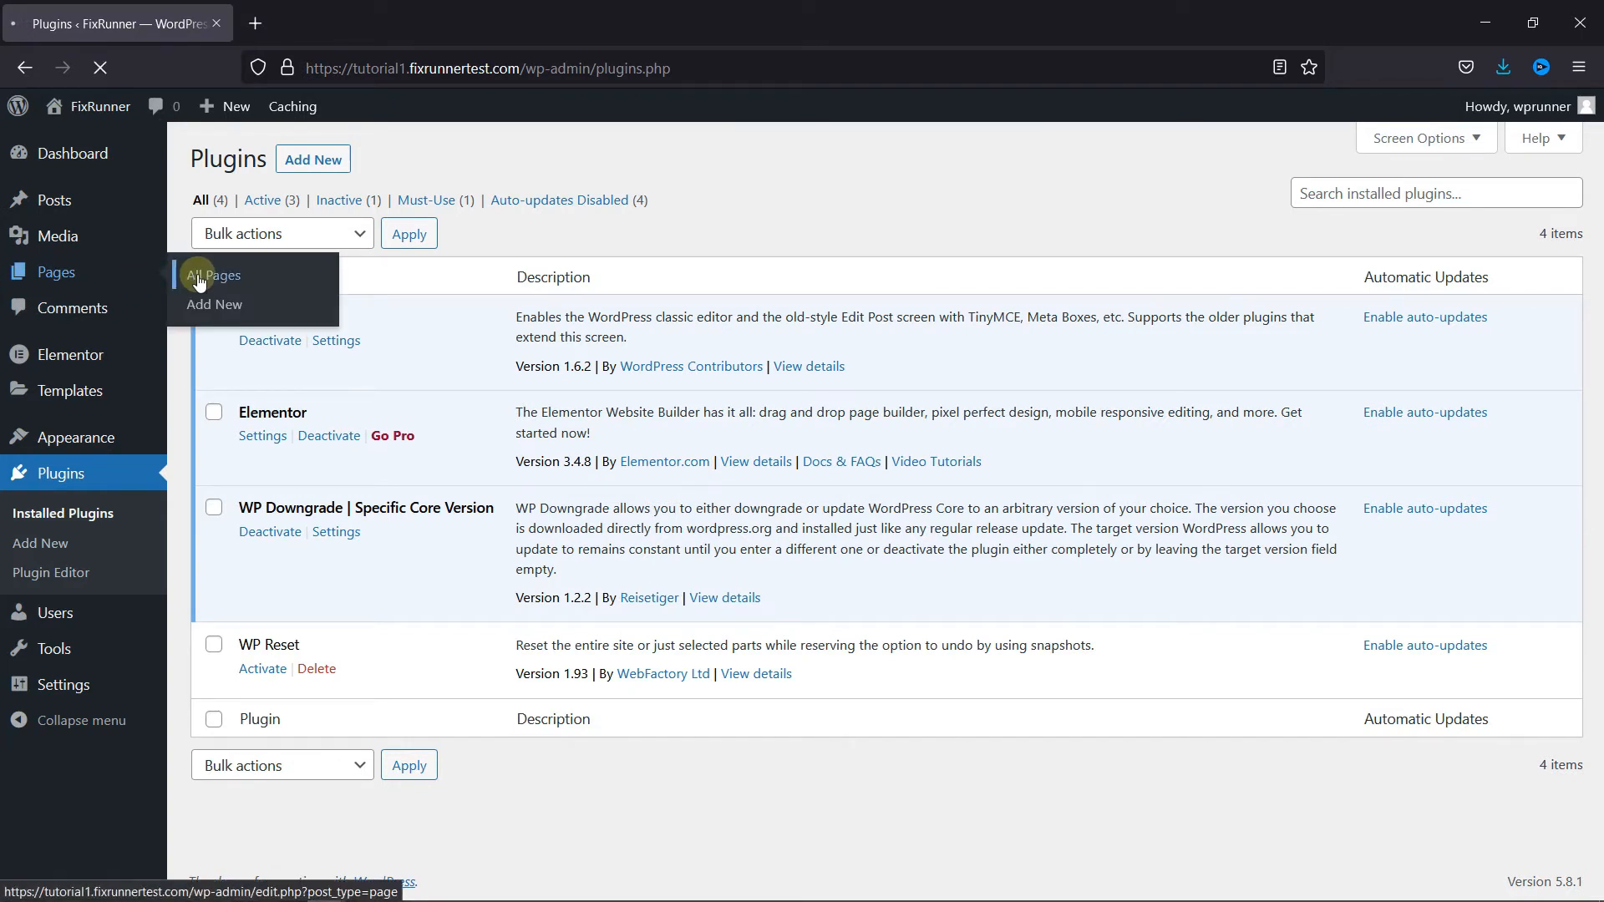
pyautogui.click(212, 275)
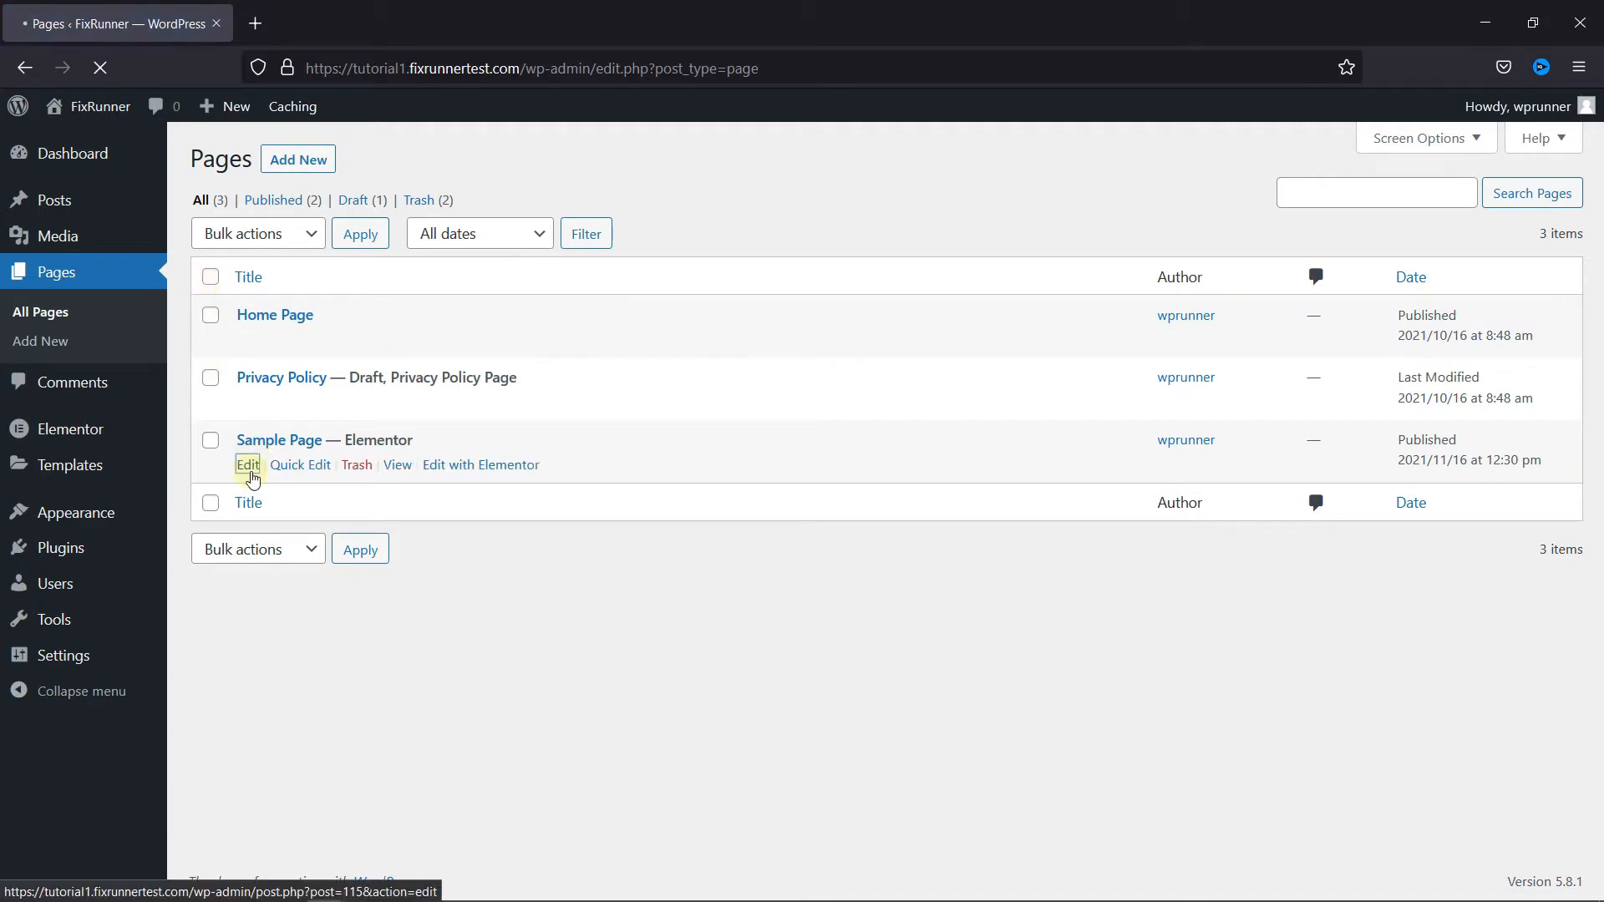
pyautogui.click(247, 465)
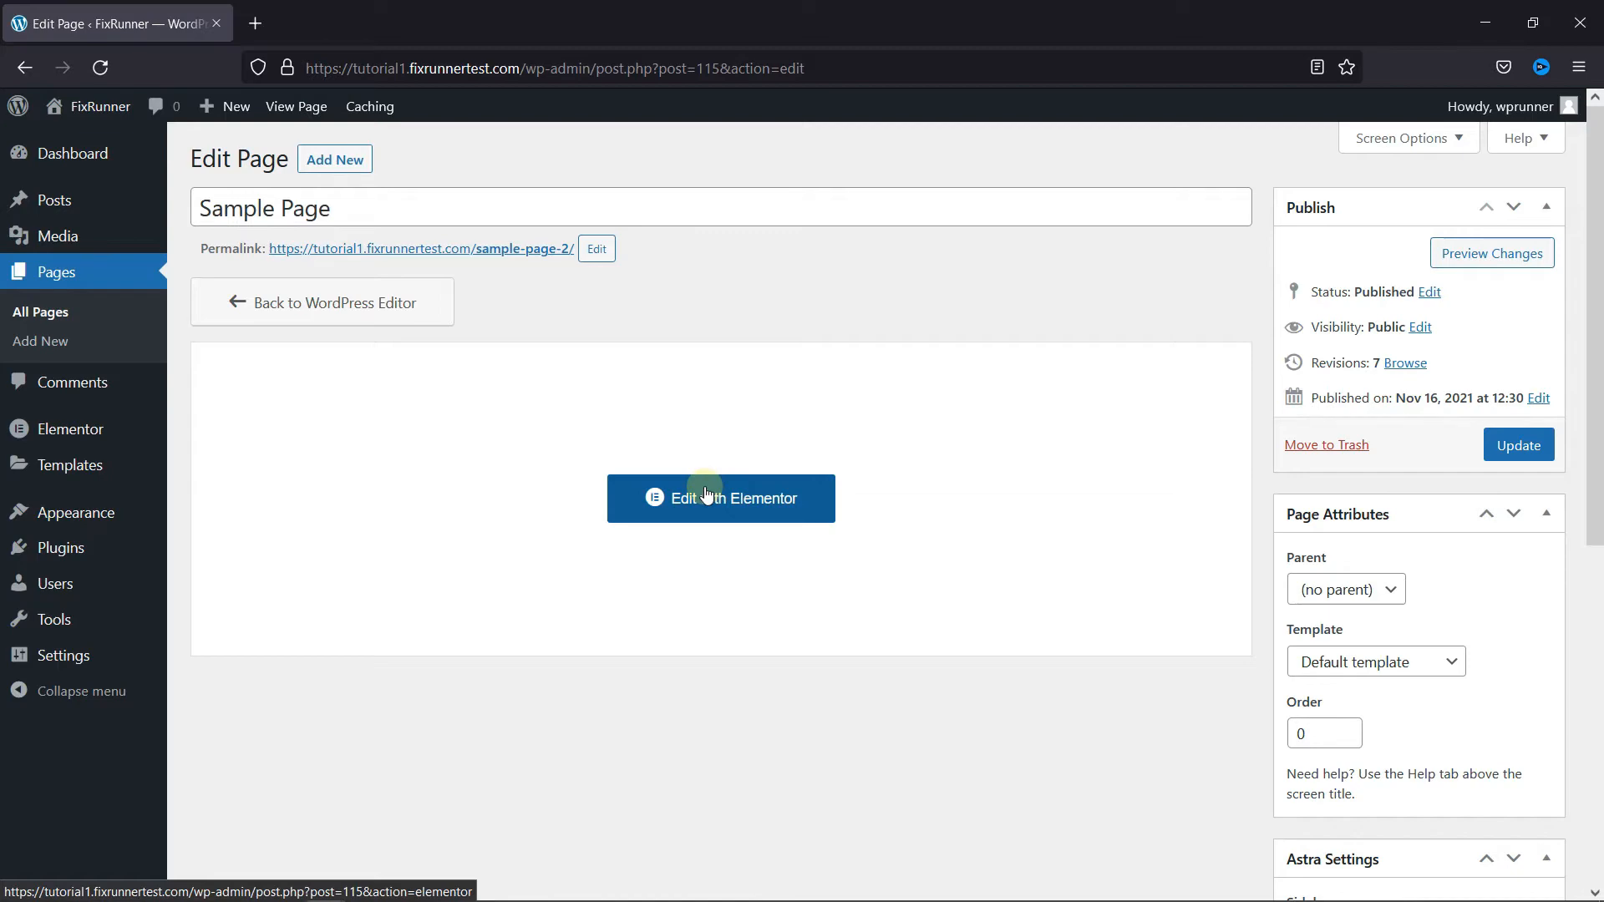
pyautogui.click(721, 497)
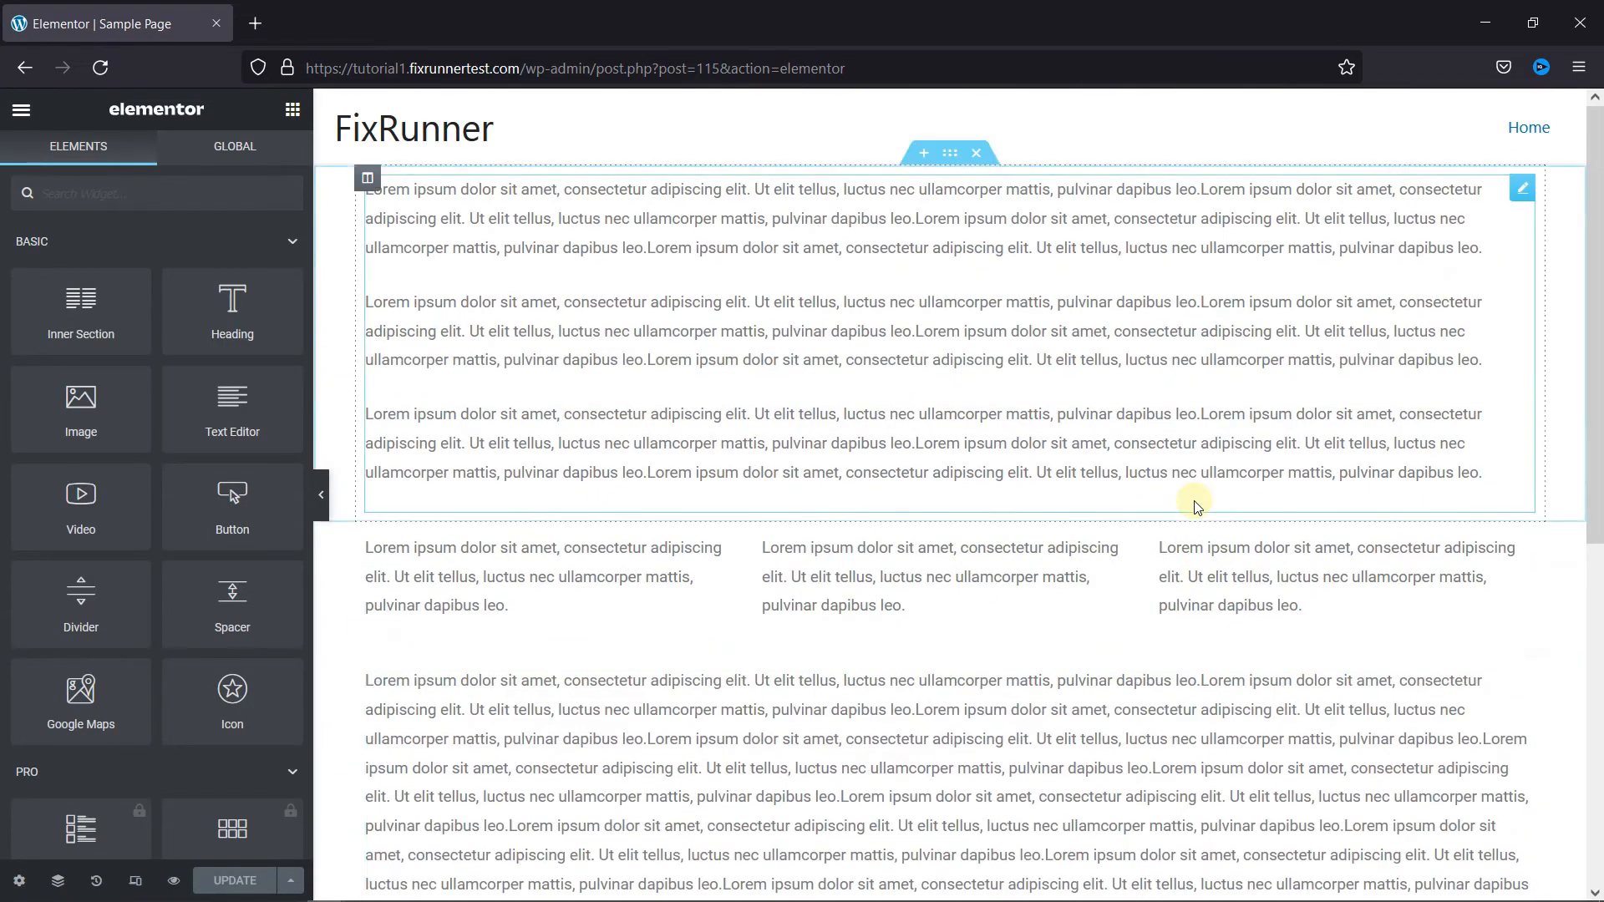
pyautogui.moveTo(1048, 303)
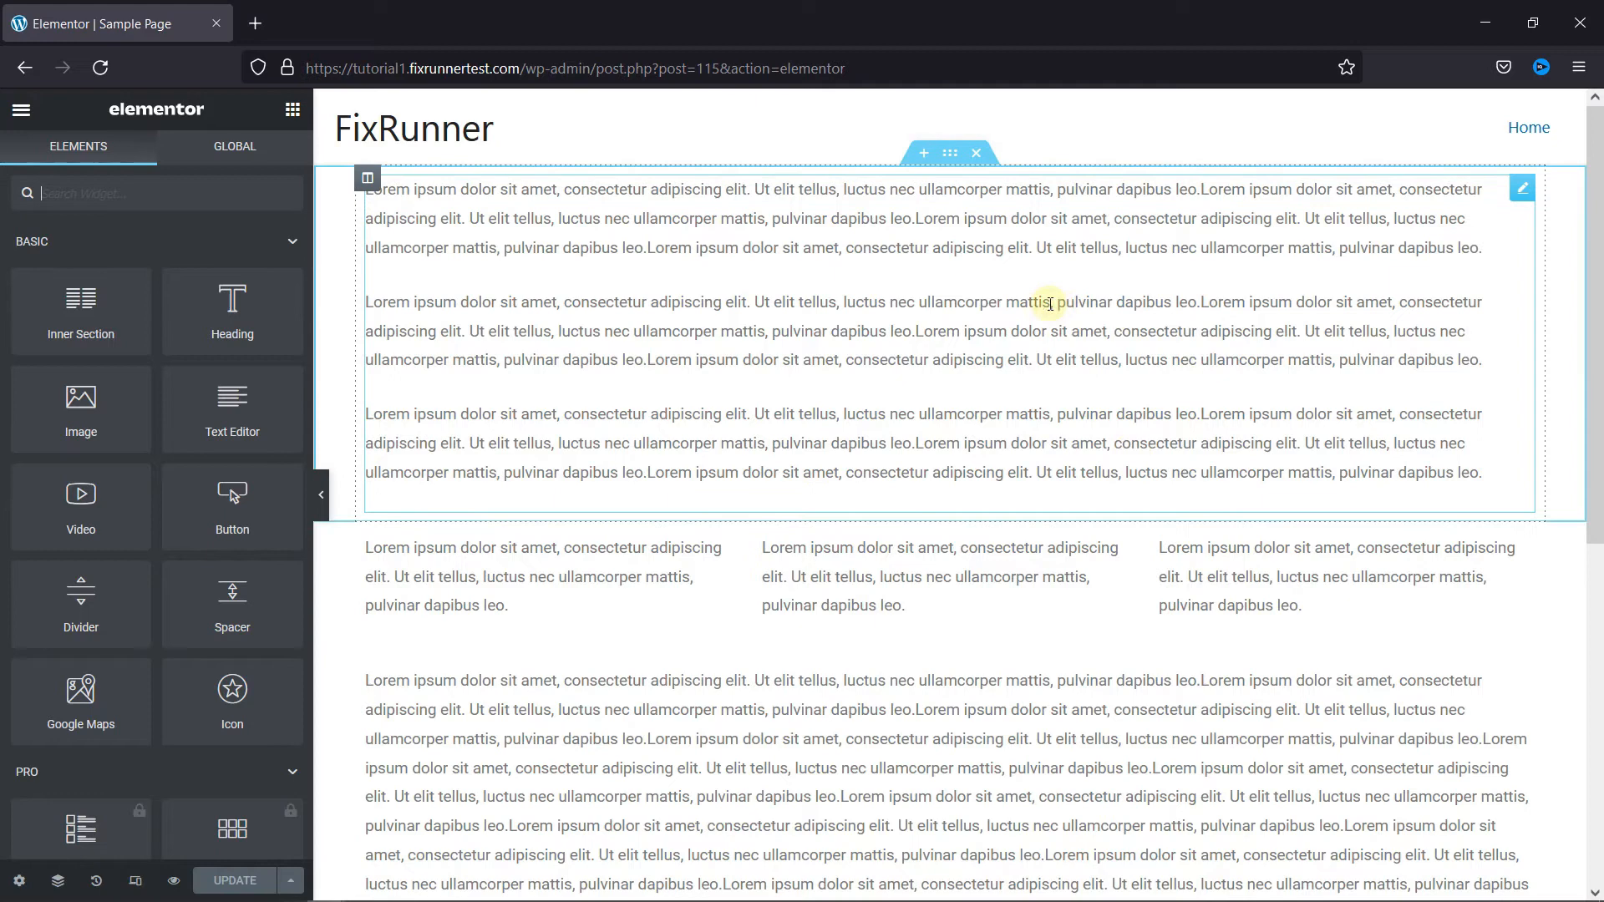
pyautogui.moveTo(922, 152)
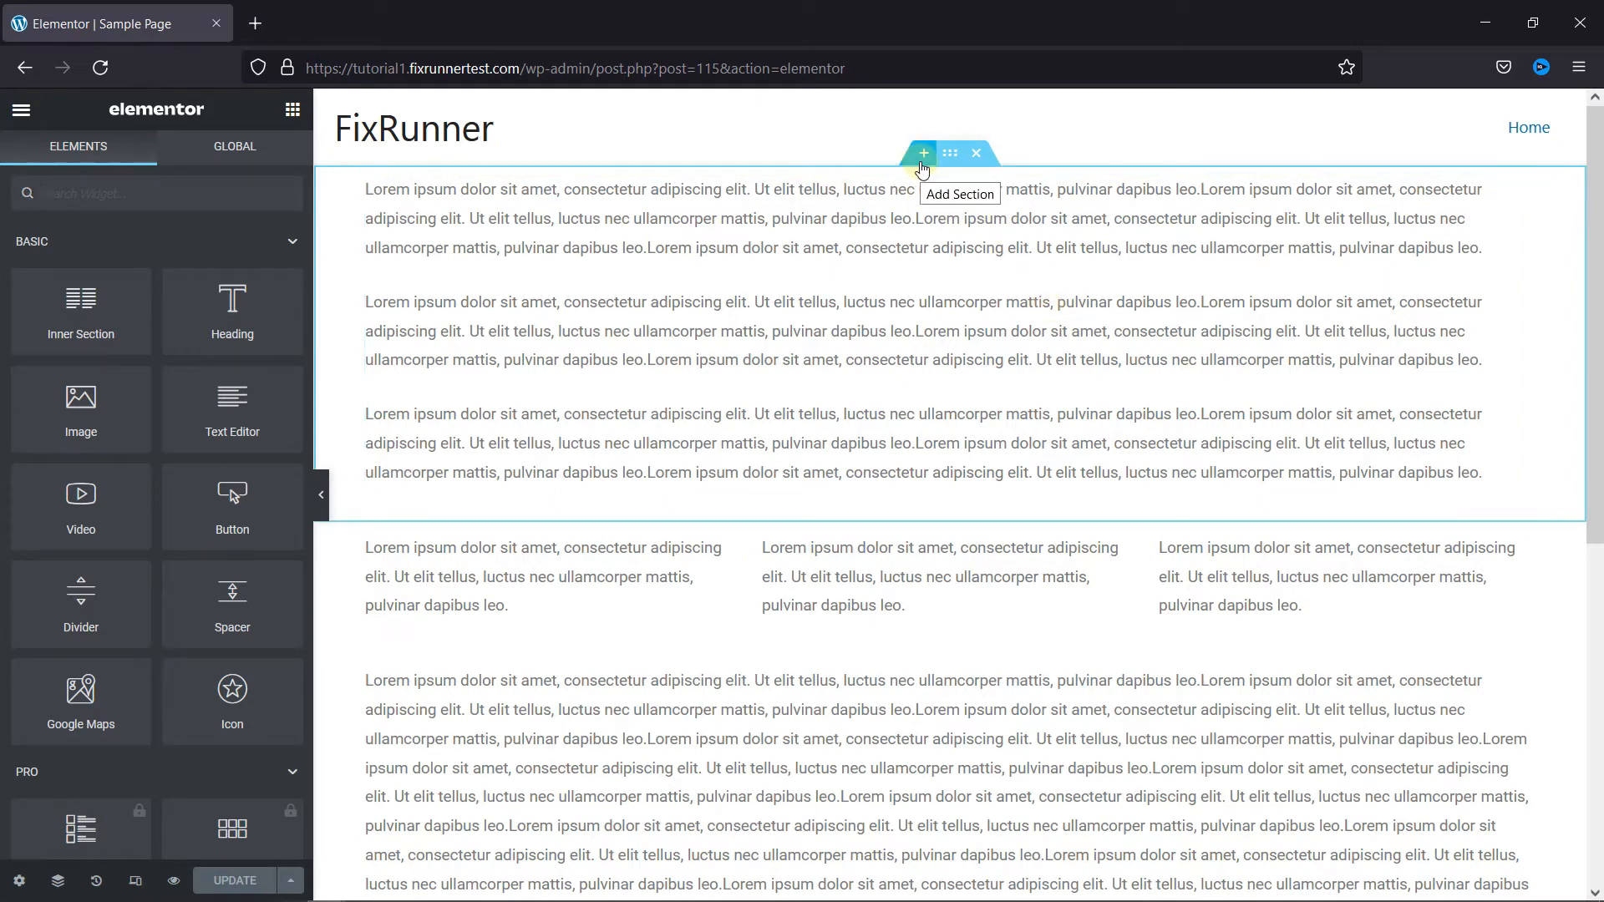
# - Add a new section above the body text and drop a Heading widget into it
pyautogui.click(922, 152)
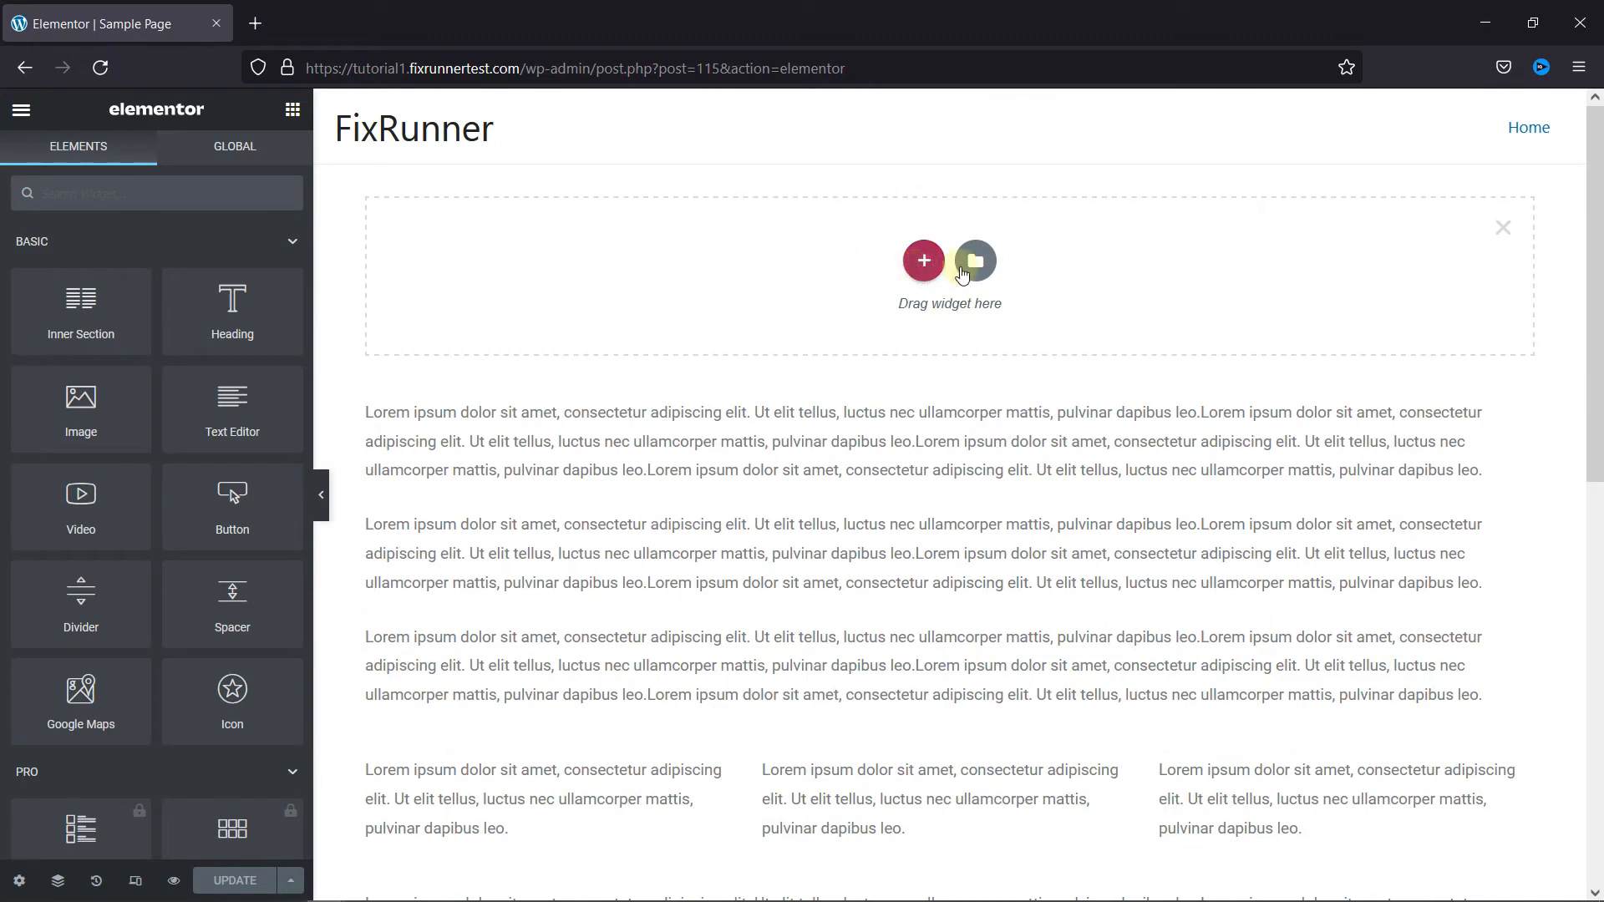
pyautogui.moveTo(438, 361)
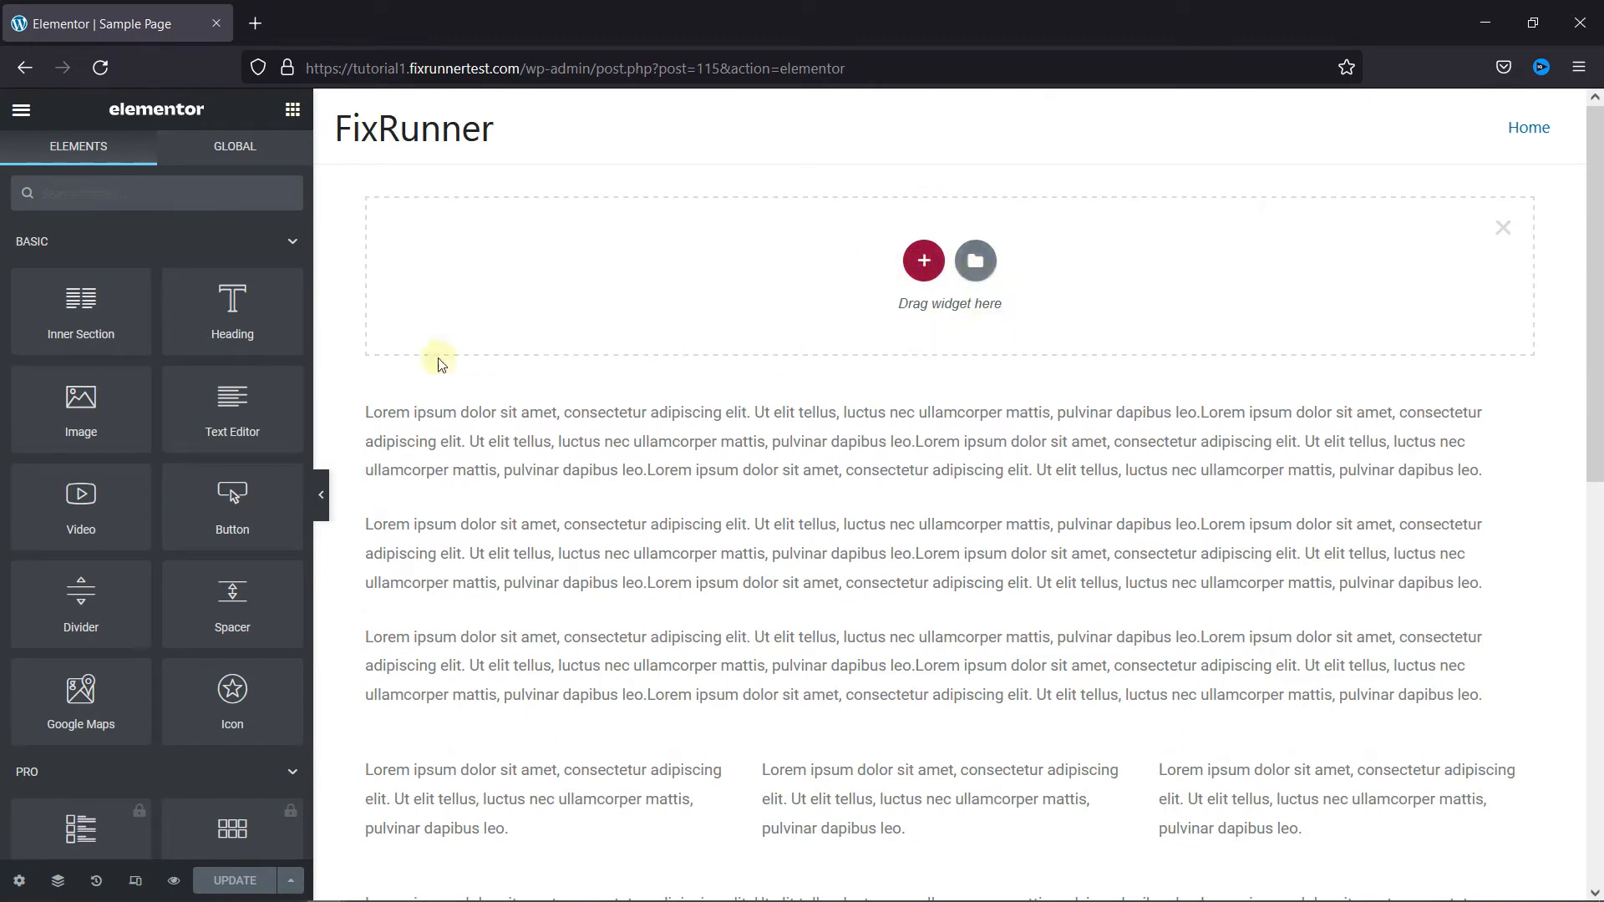
pyautogui.moveTo(231, 307); pyautogui.dragTo(337, 322)
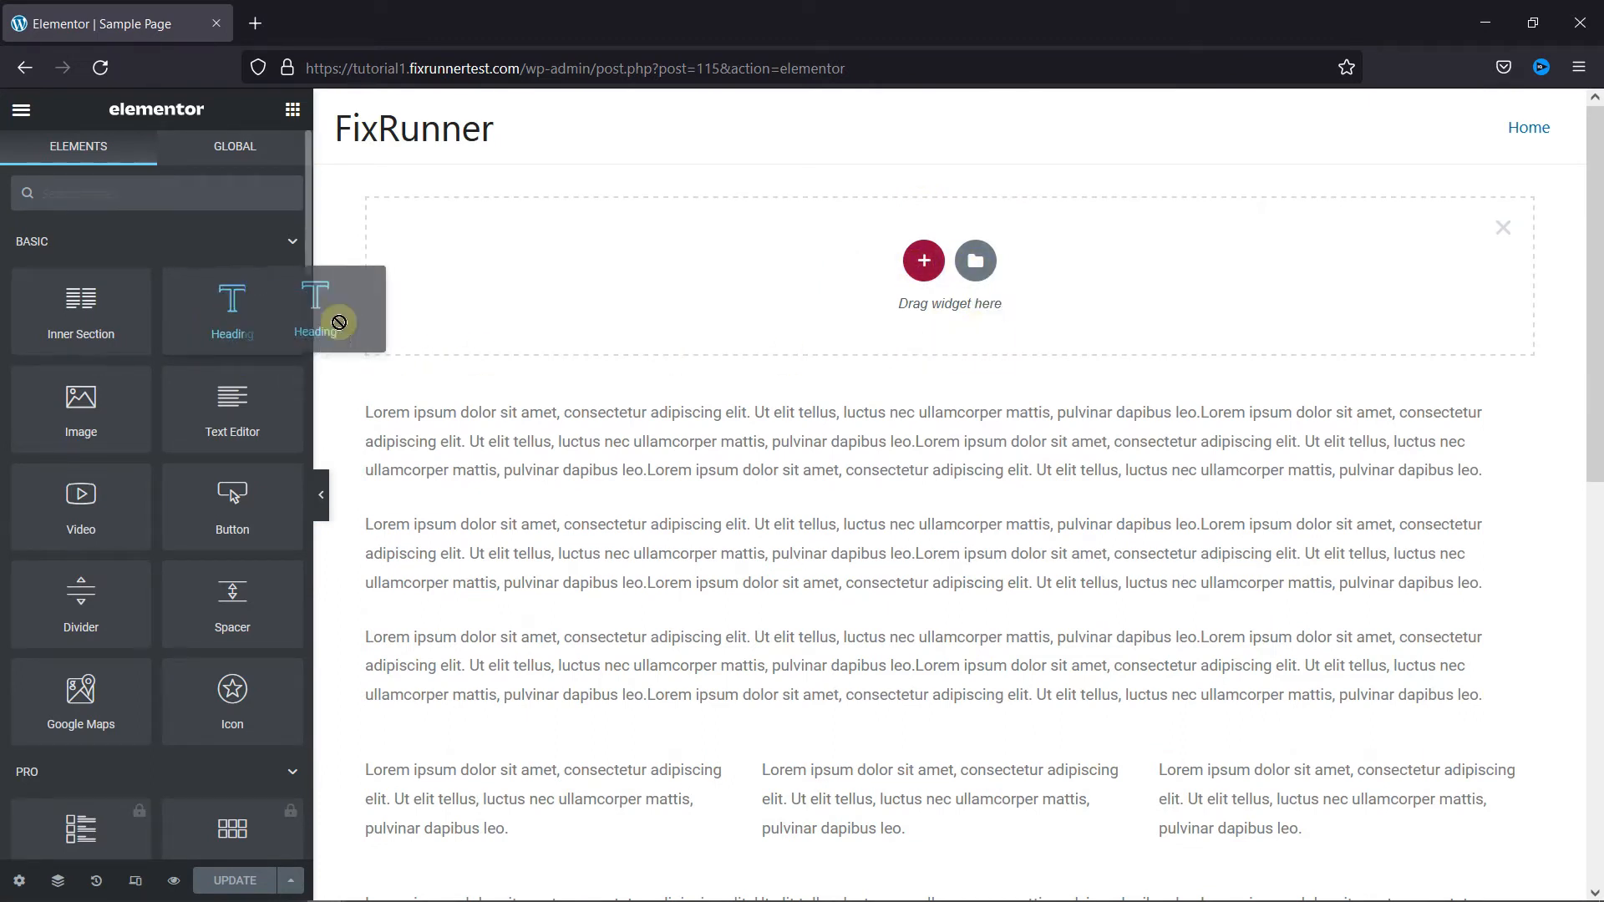
pyautogui.moveTo(318, 307); pyautogui.dragTo(921, 255)
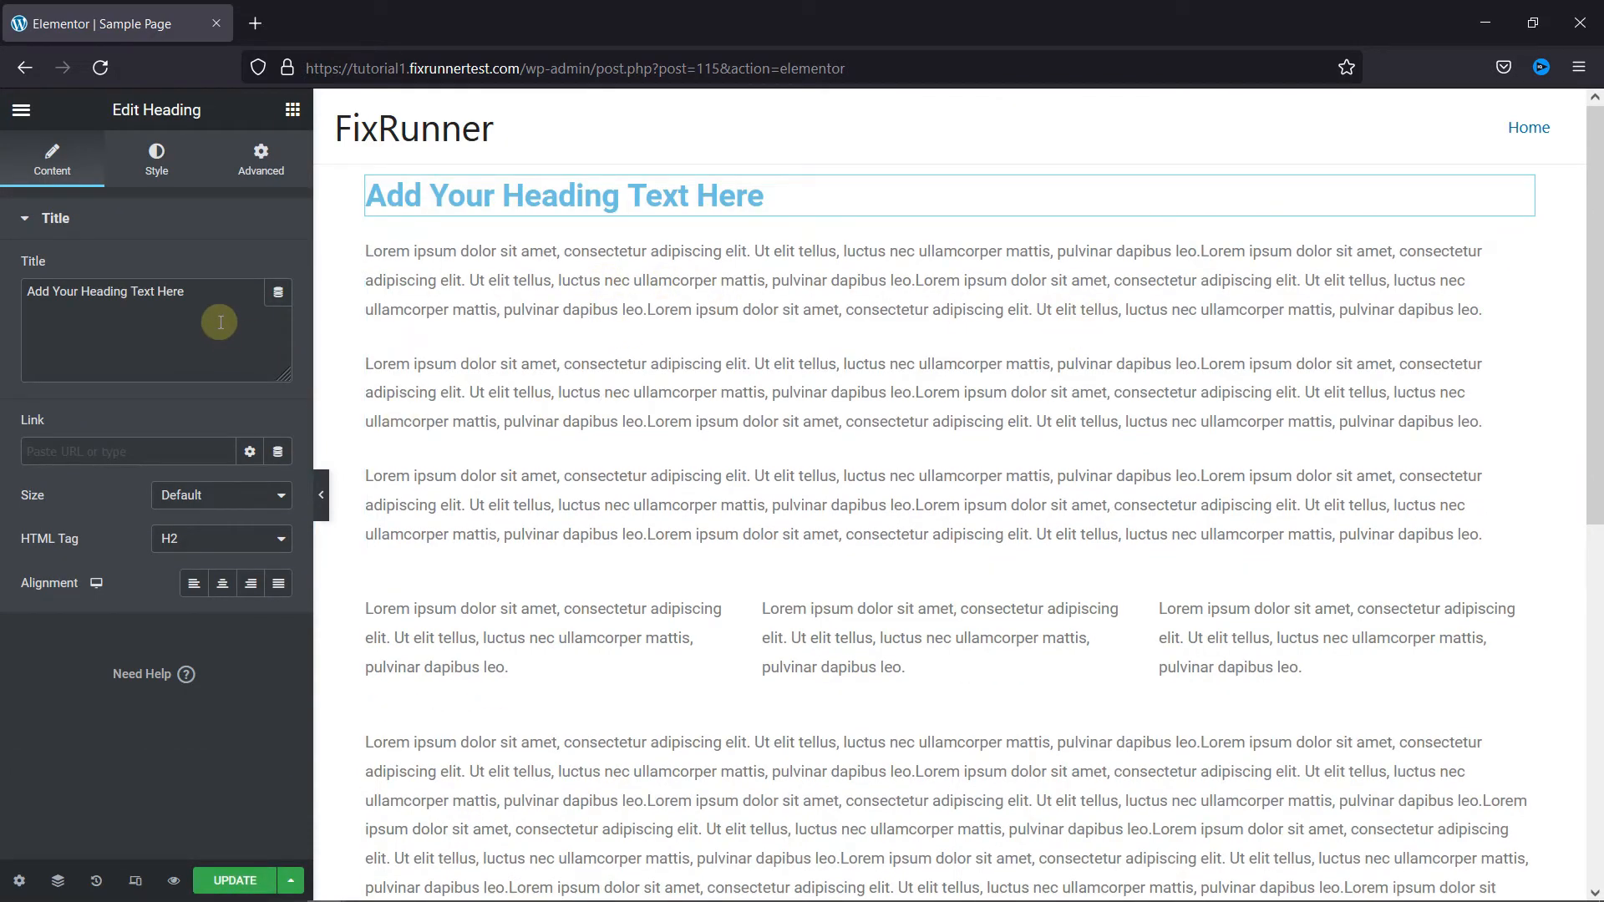
# - Replace the placeholder heading text with 'Example Heading'
pyautogui.tripleClick(105, 290)
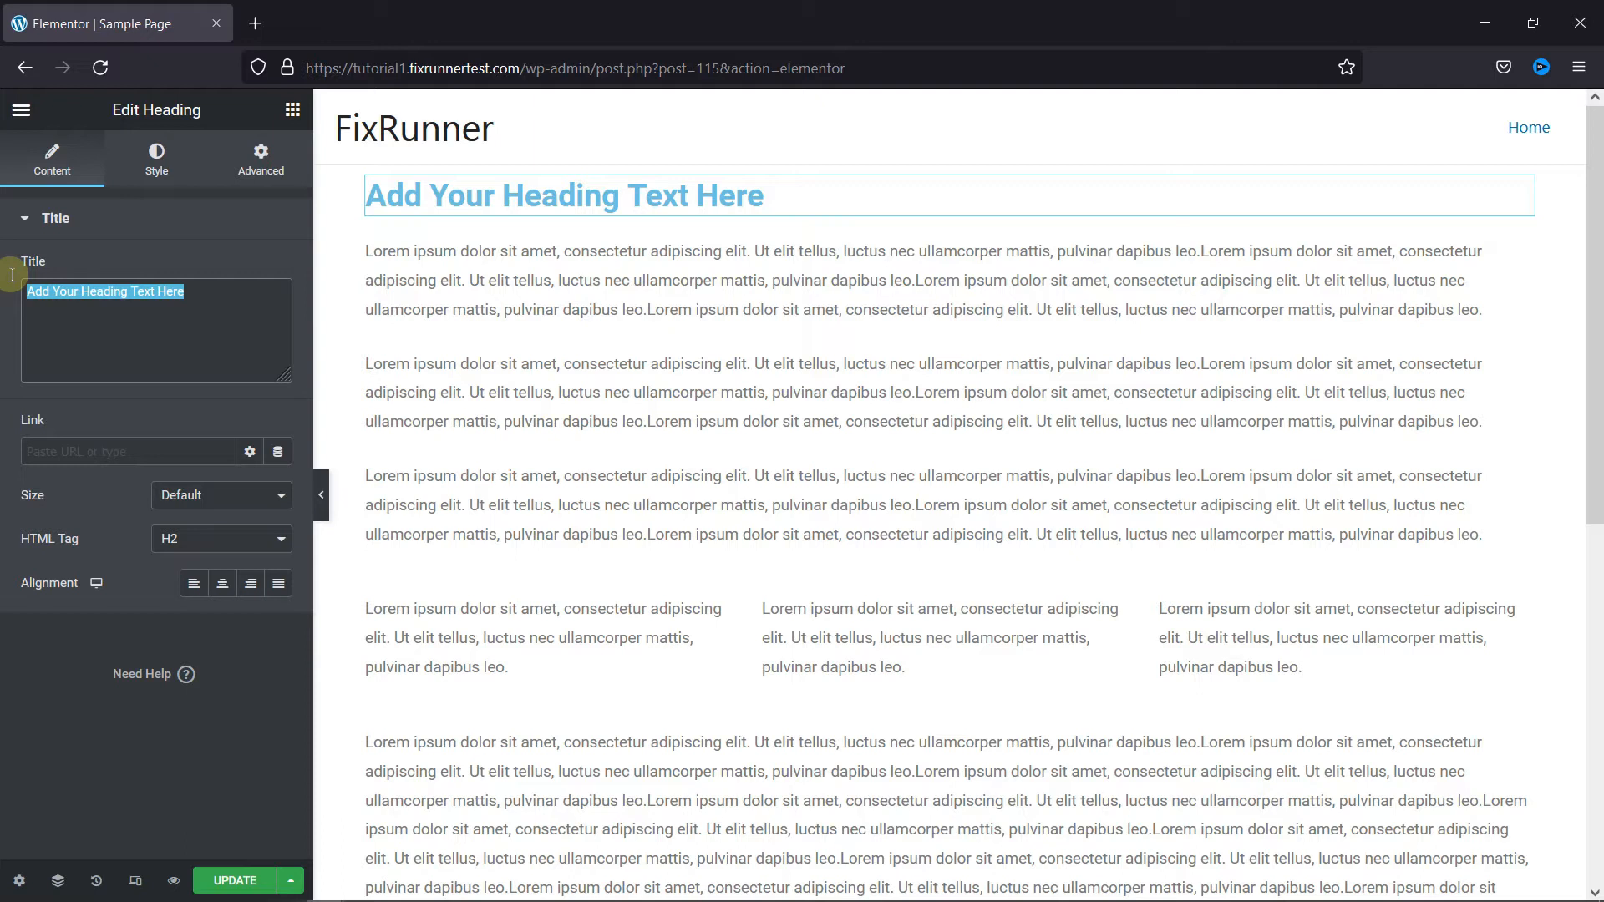
pyautogui.moveTo(10, 281)
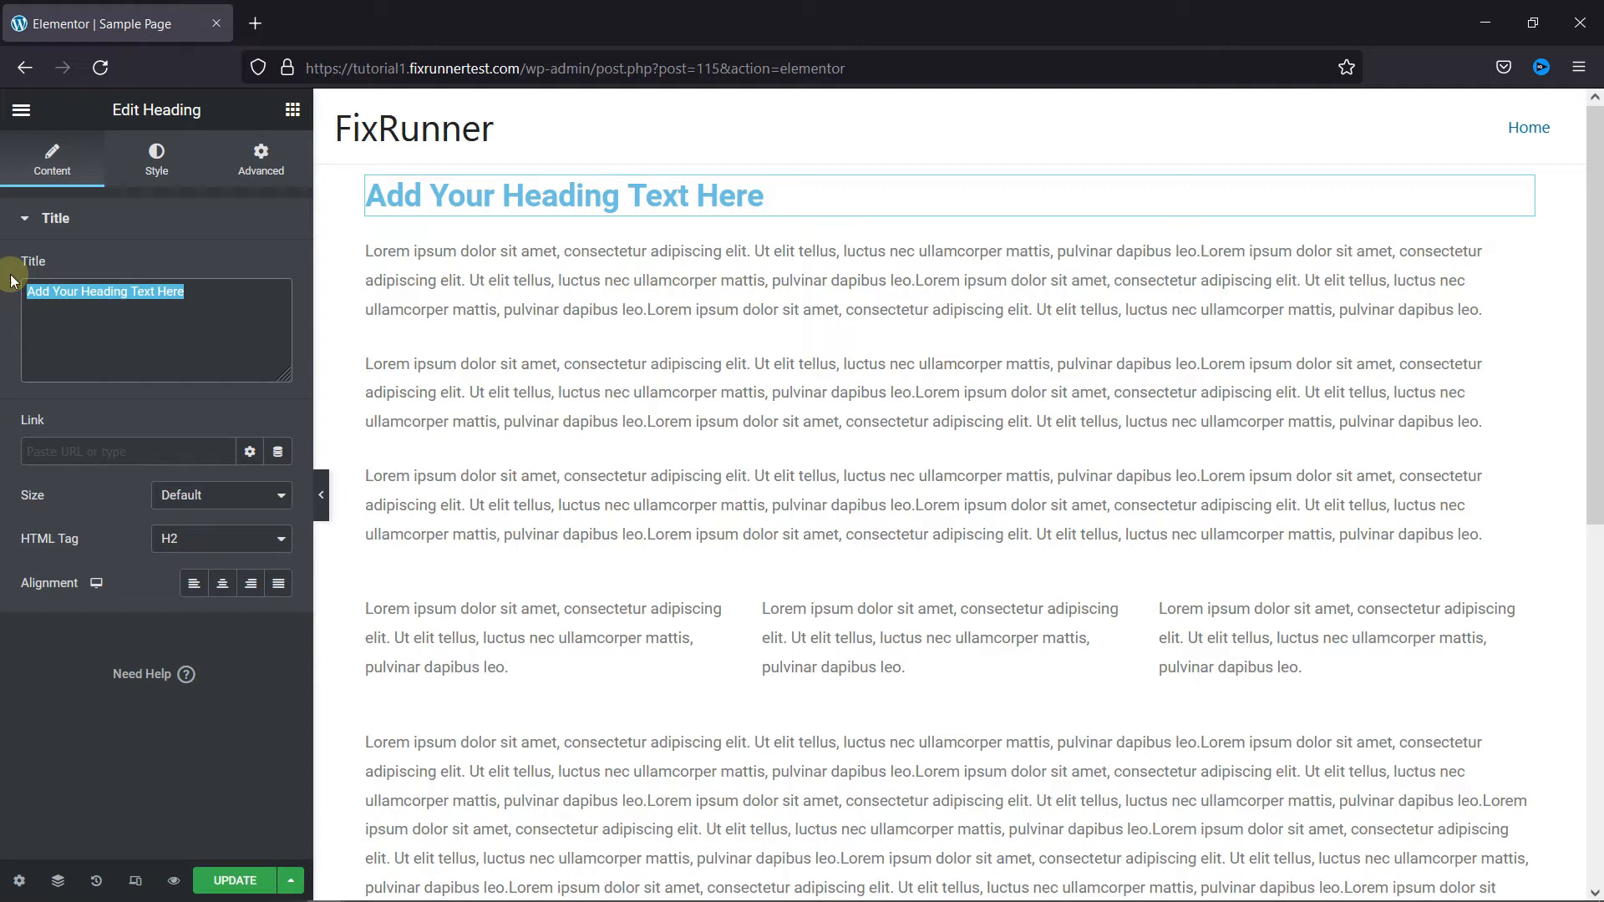
pyautogui.write('Example Headin')
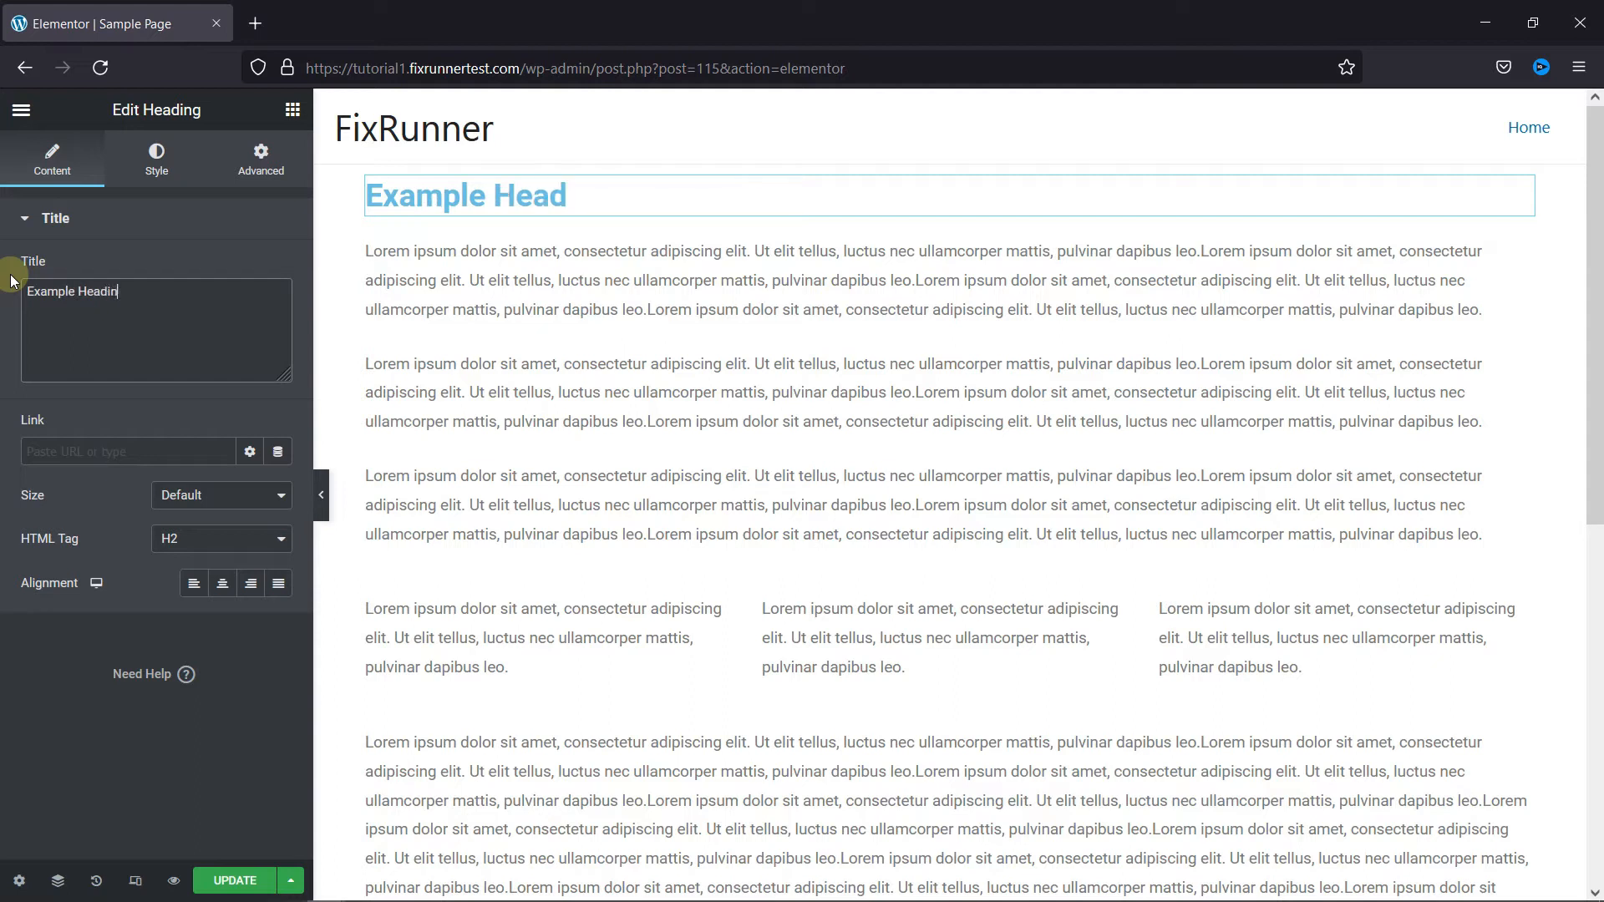
pyautogui.write('g')
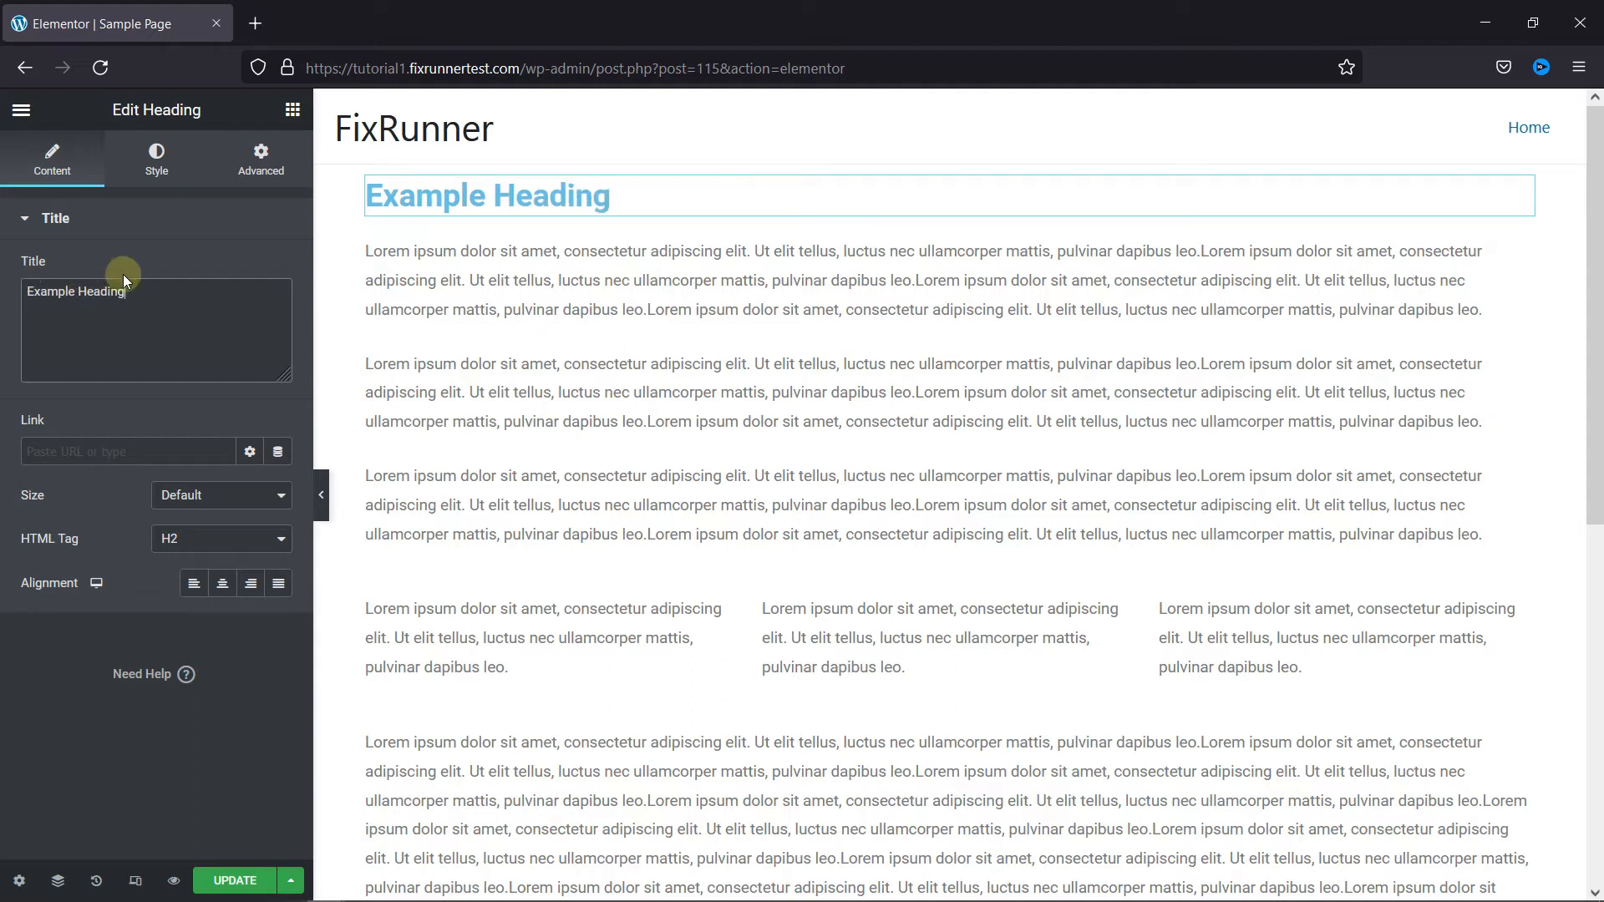
pyautogui.moveTo(182, 496)
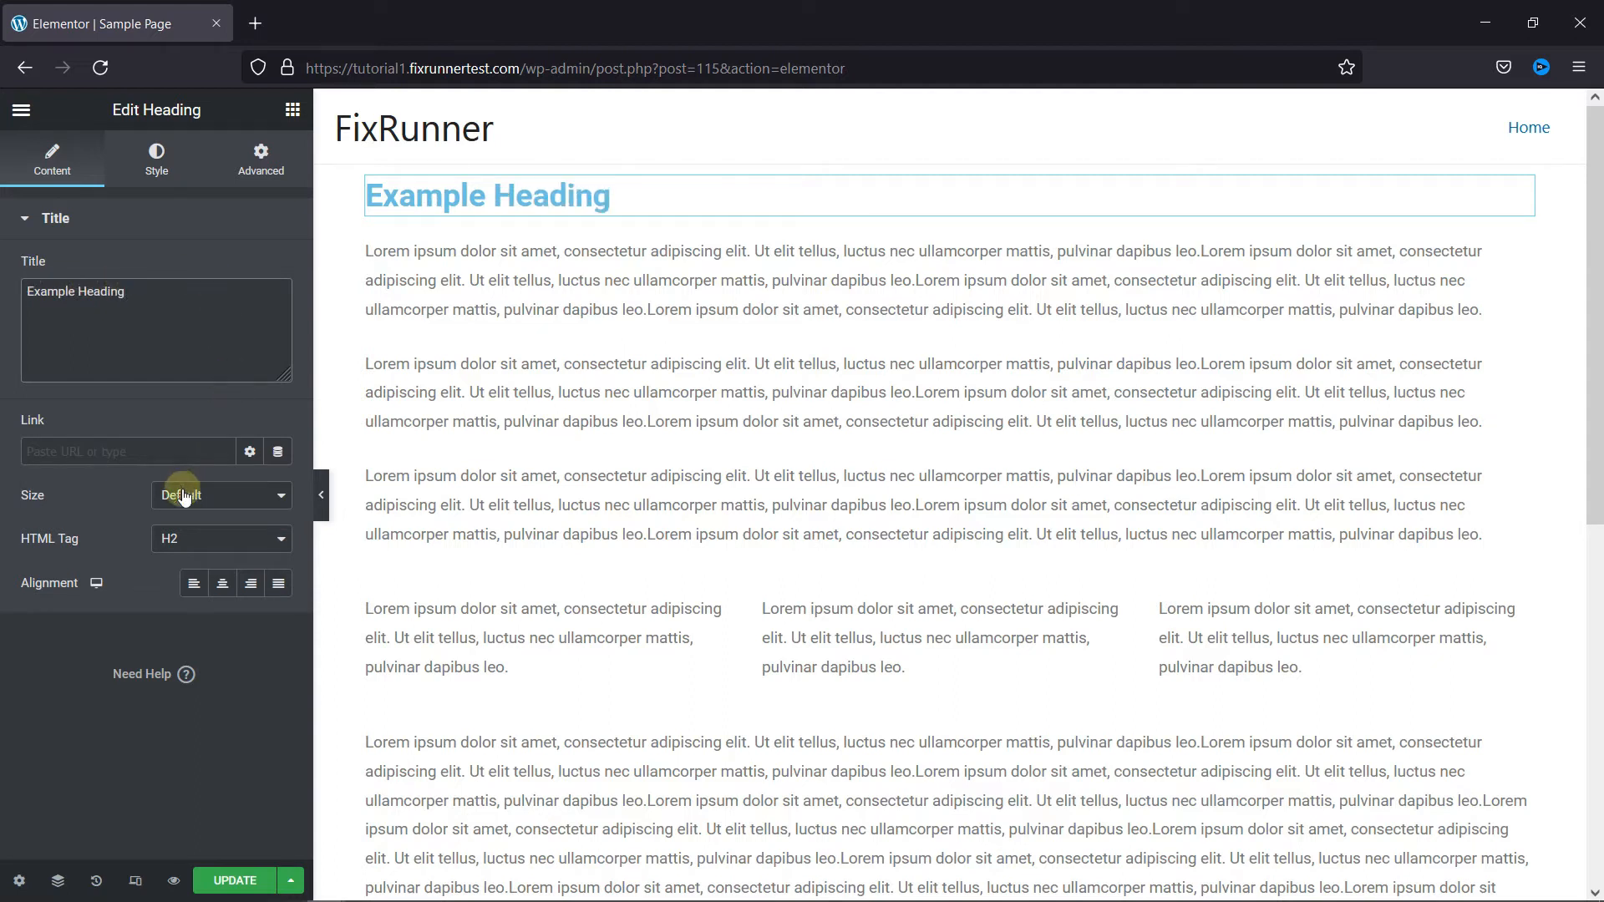
# - Set the heading size to Large and its alignment to Center
pyautogui.click(221, 495)
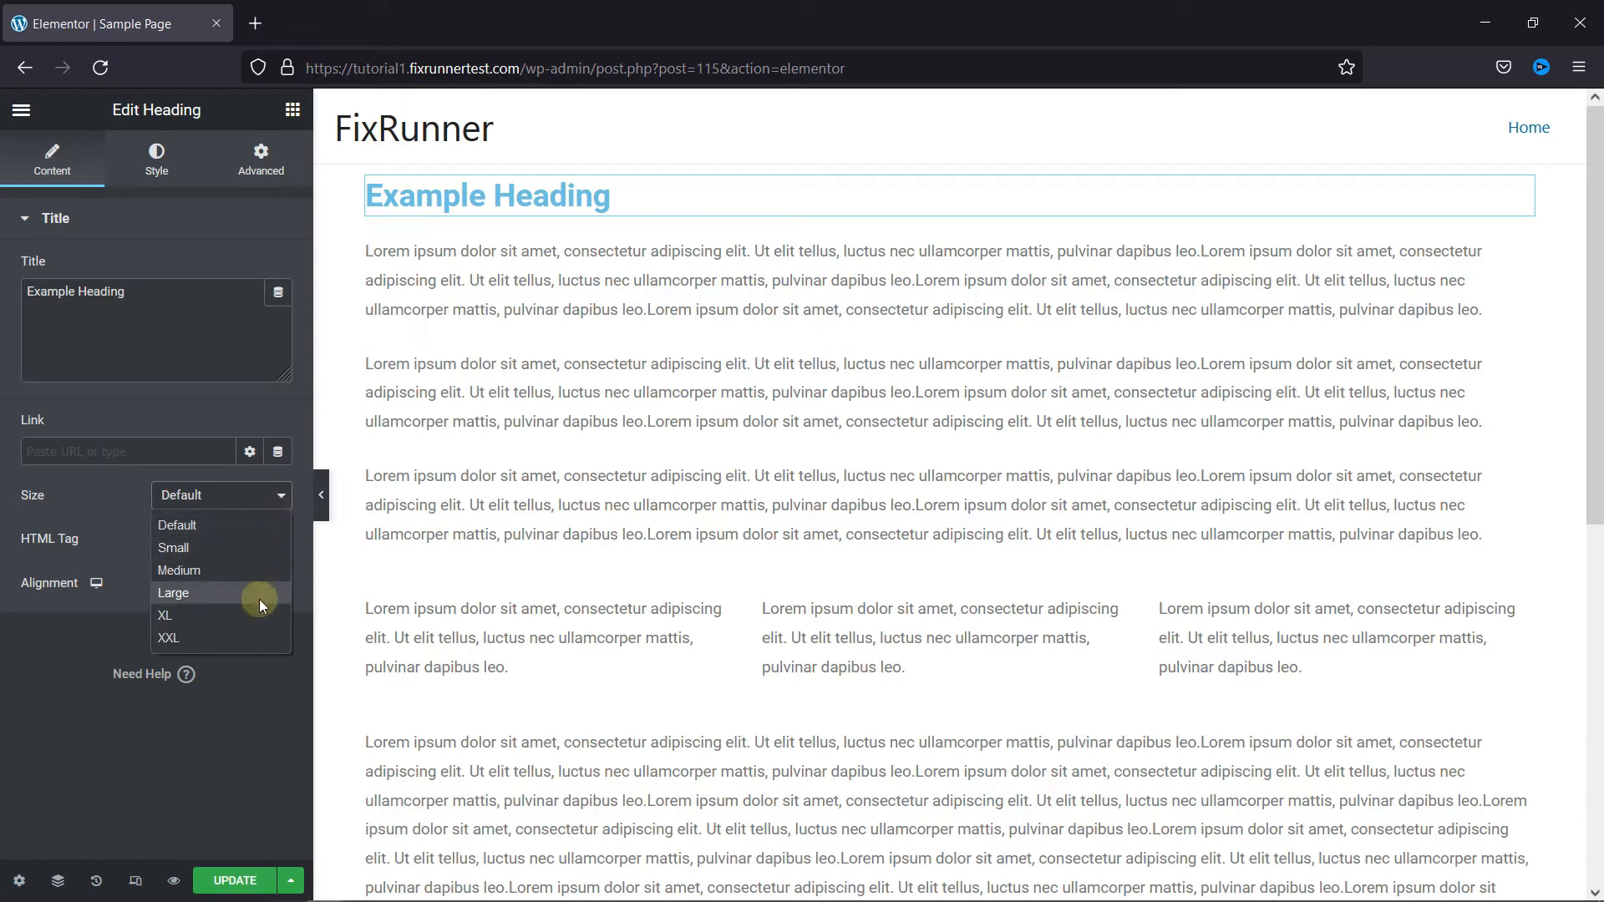
pyautogui.click(173, 593)
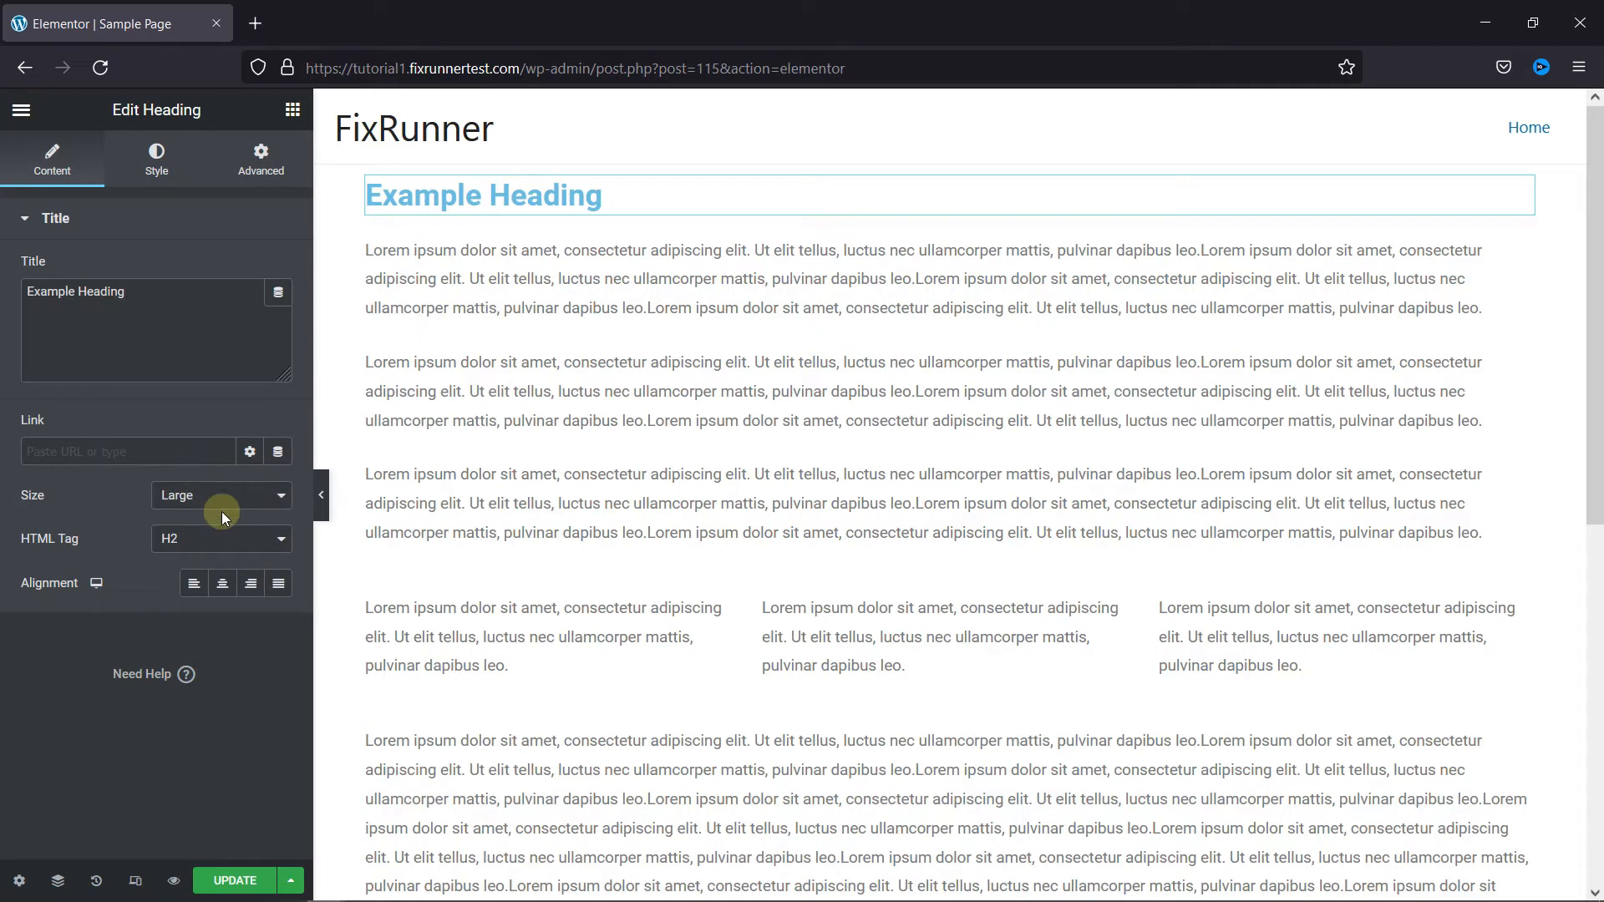
pyautogui.click(220, 496)
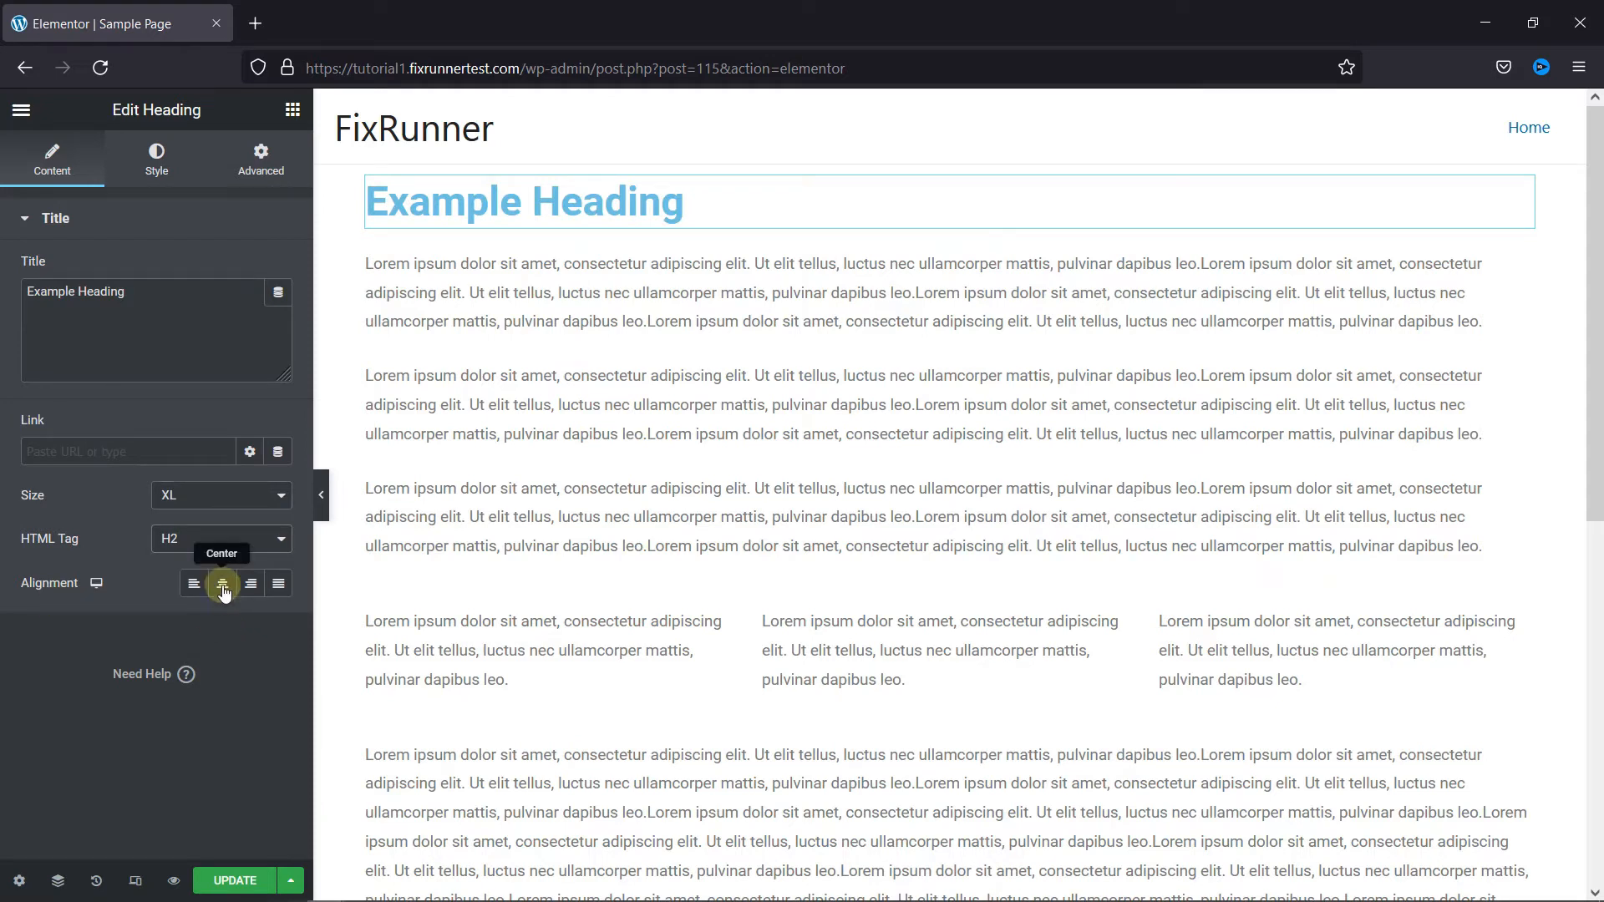
pyautogui.click(249, 583)
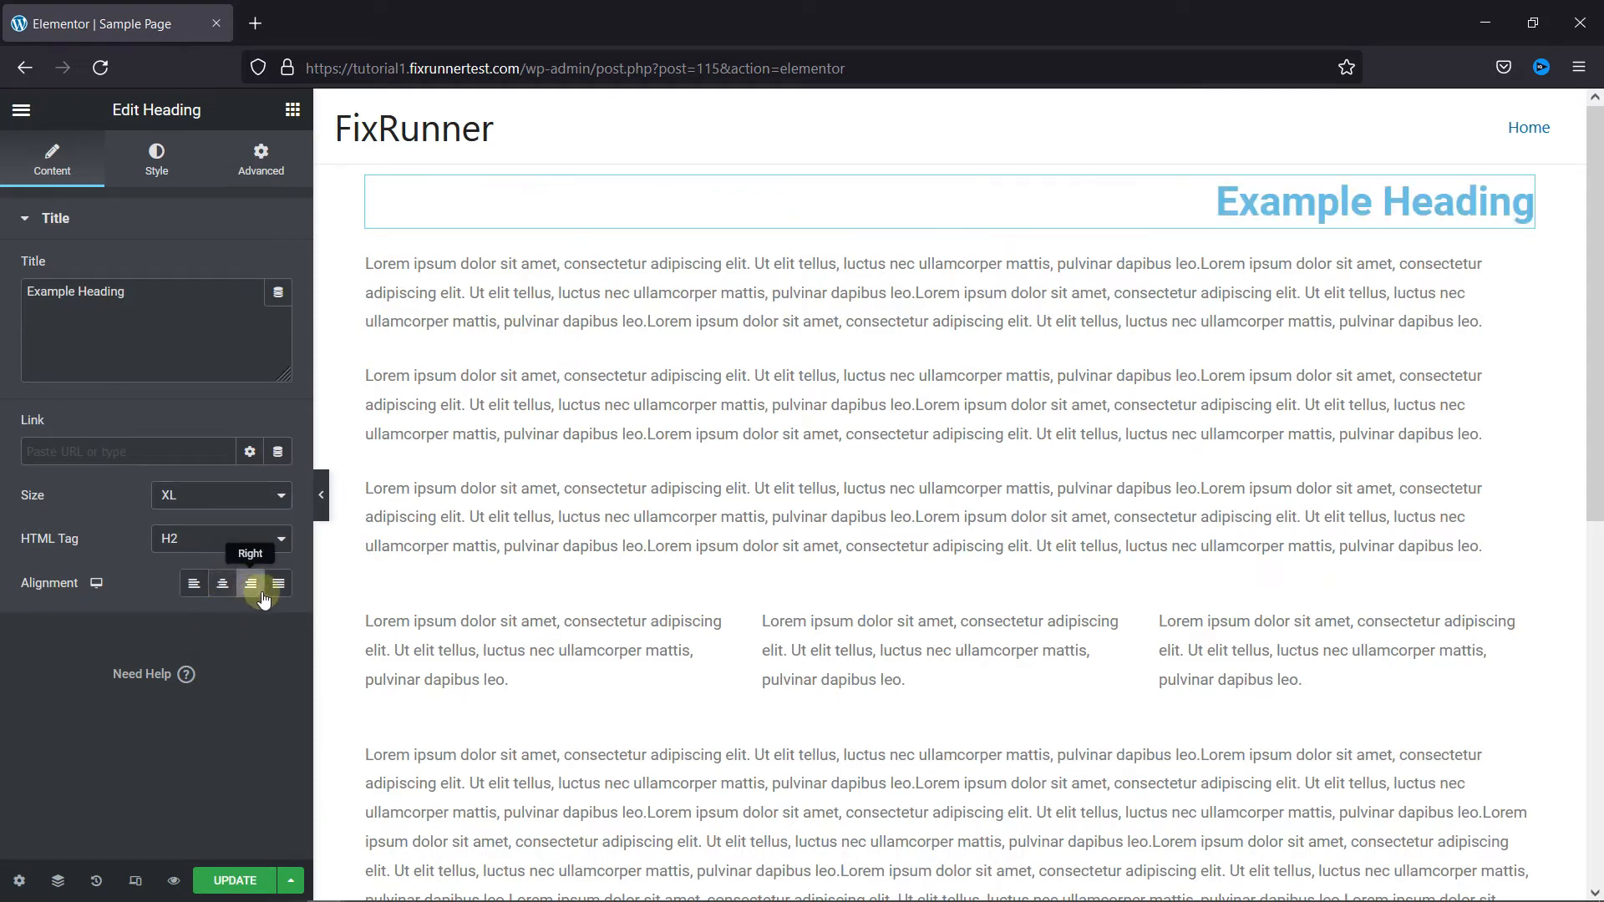
pyautogui.click(222, 583)
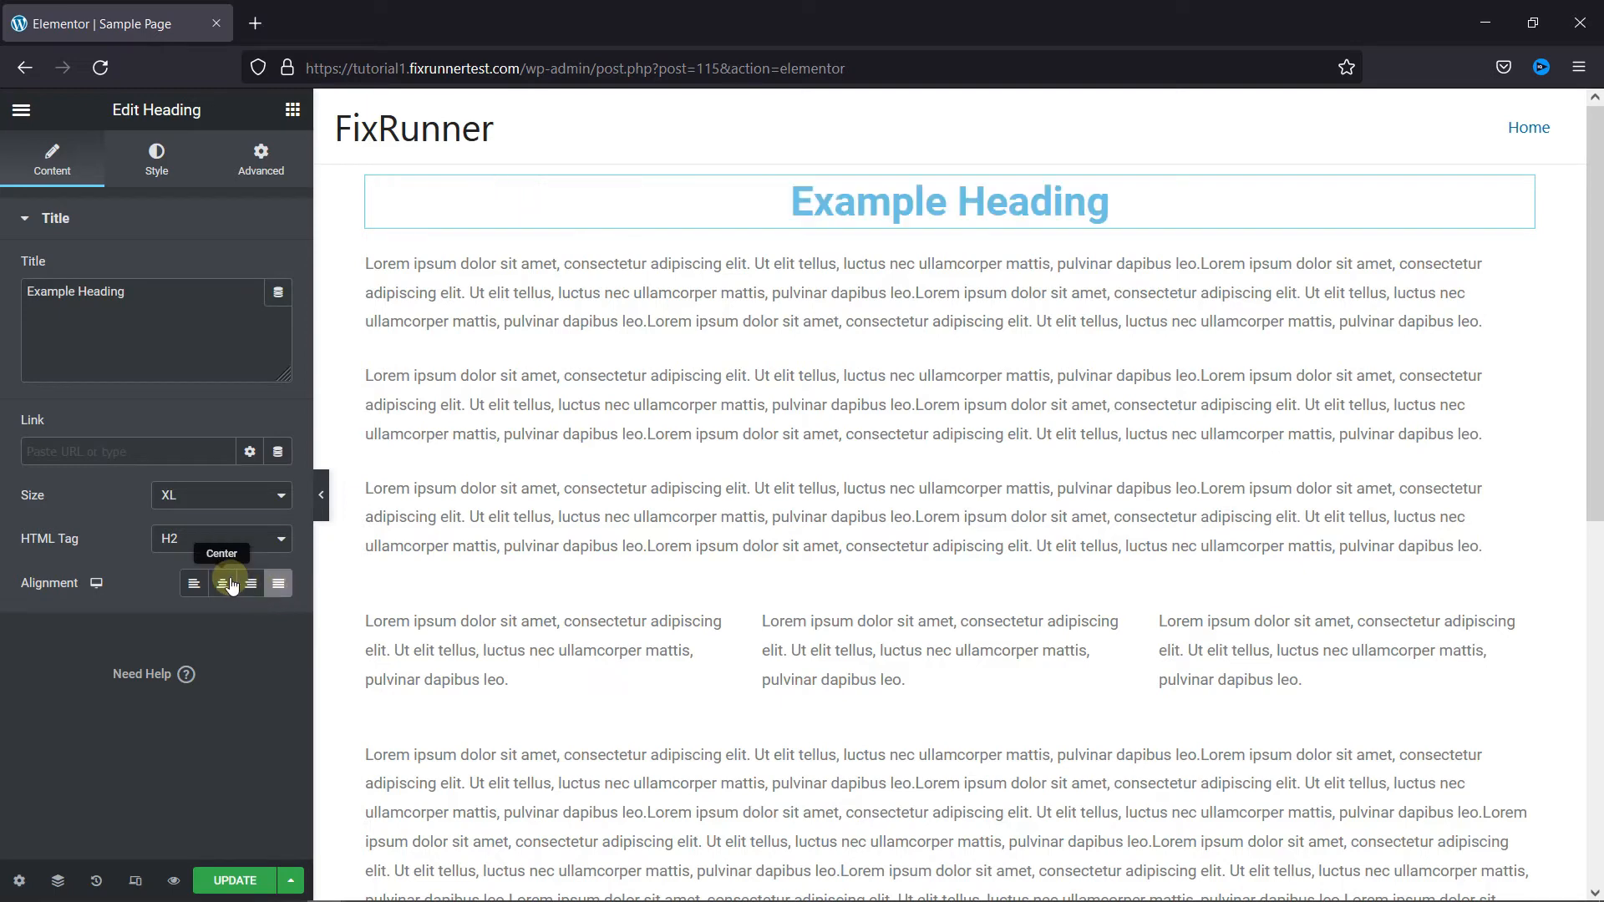
pyautogui.click(222, 583)
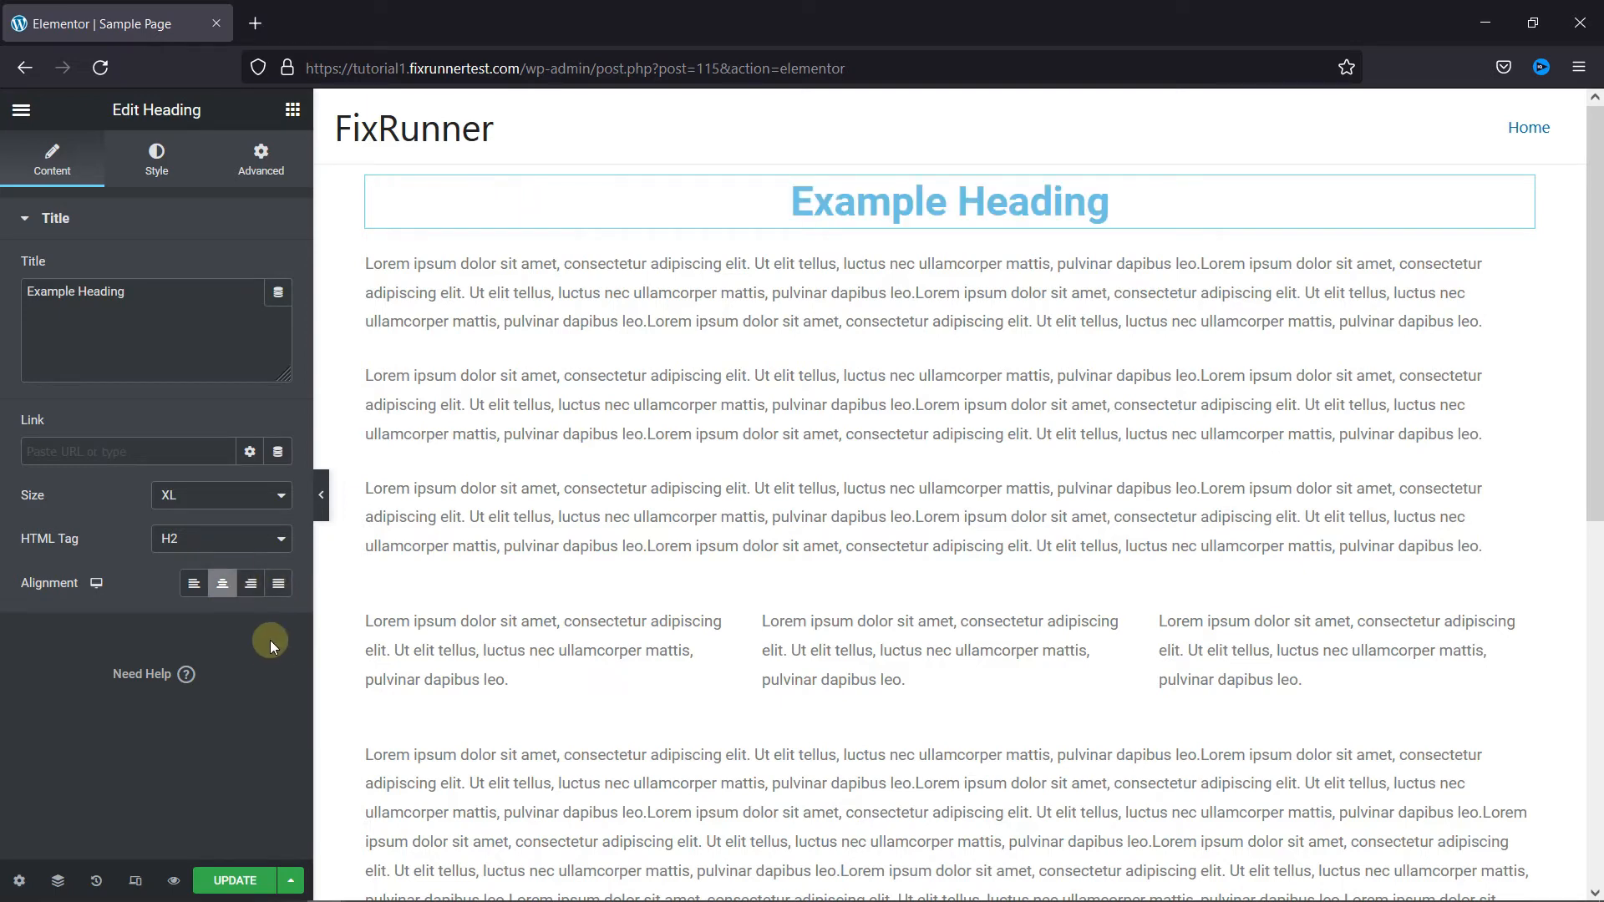
# - Give the heading green text color and a larger font size in Typography
pyautogui.click(155, 159)
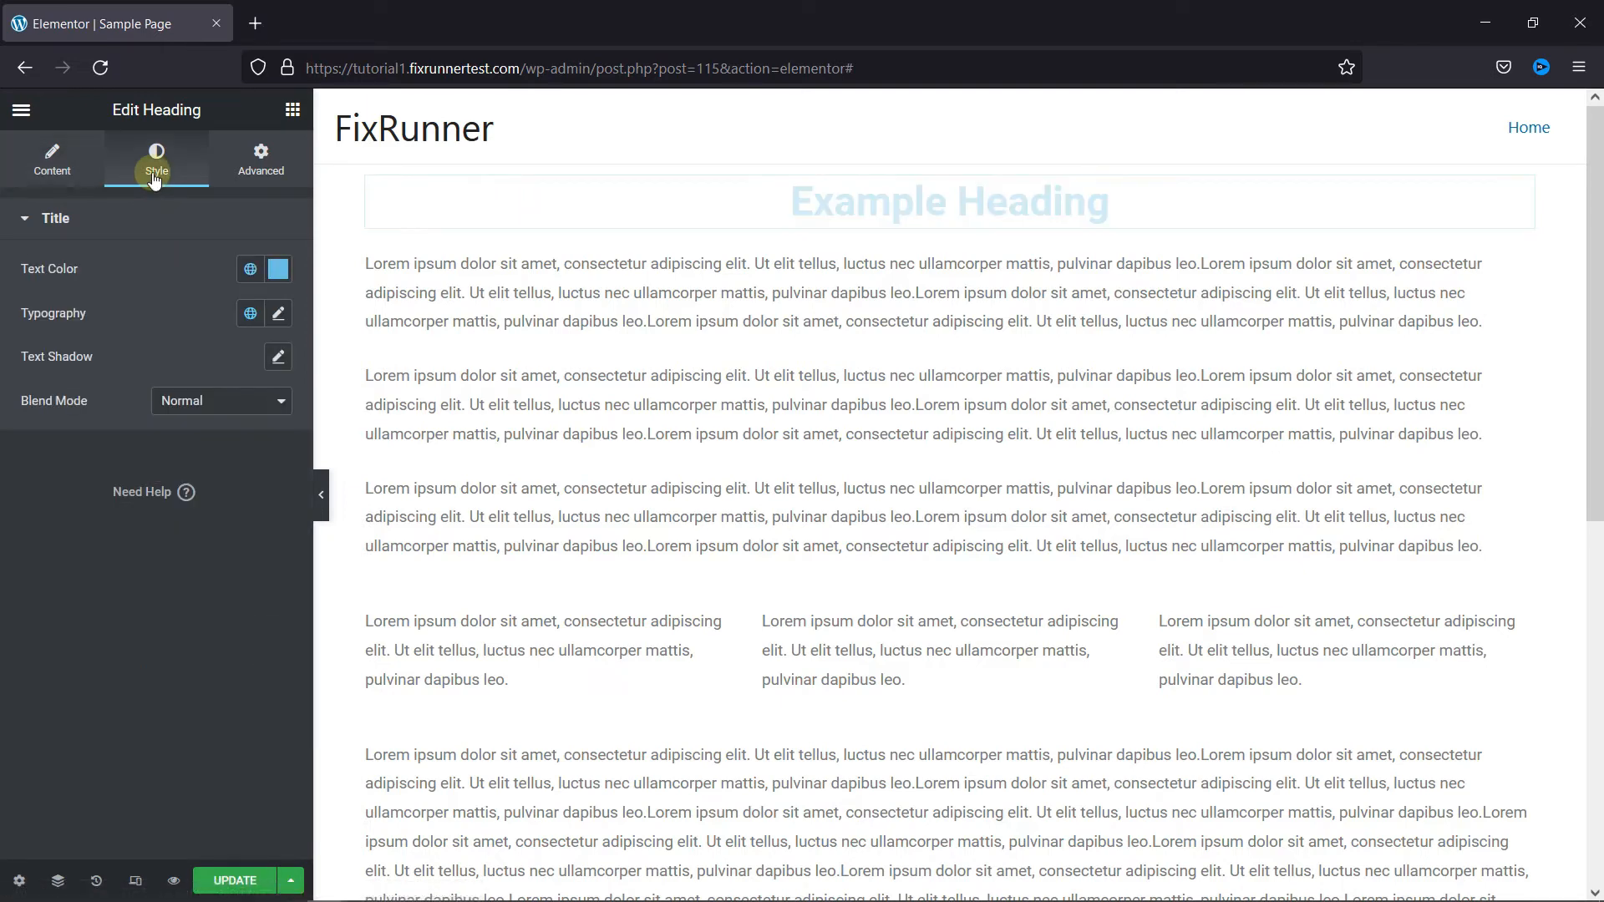
pyautogui.moveTo(80, 297)
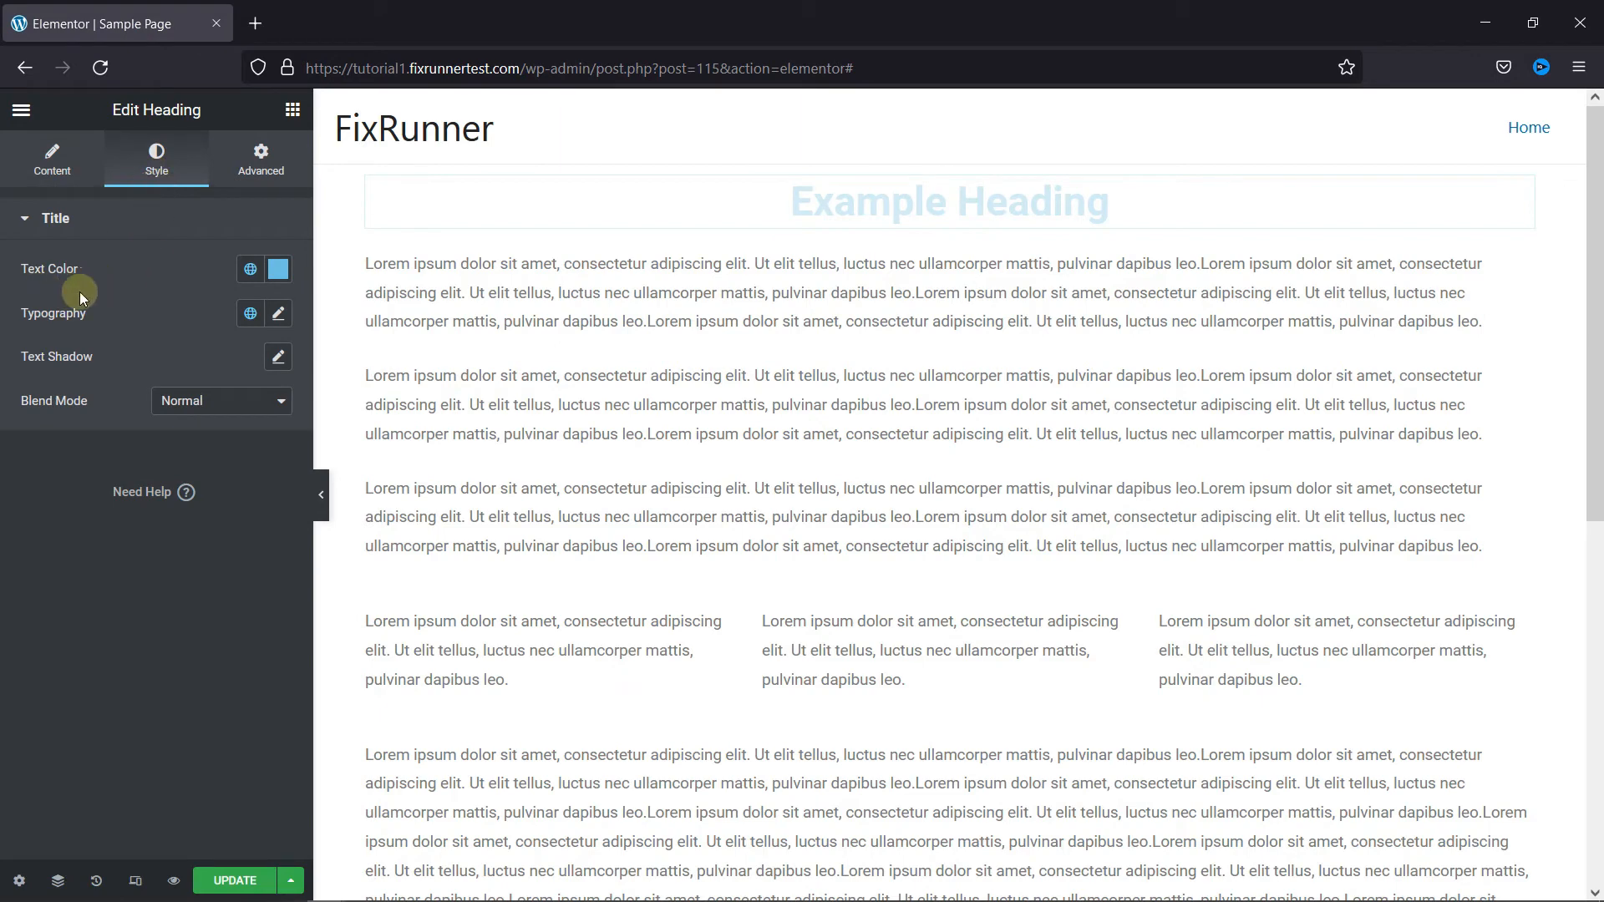
pyautogui.click(277, 269)
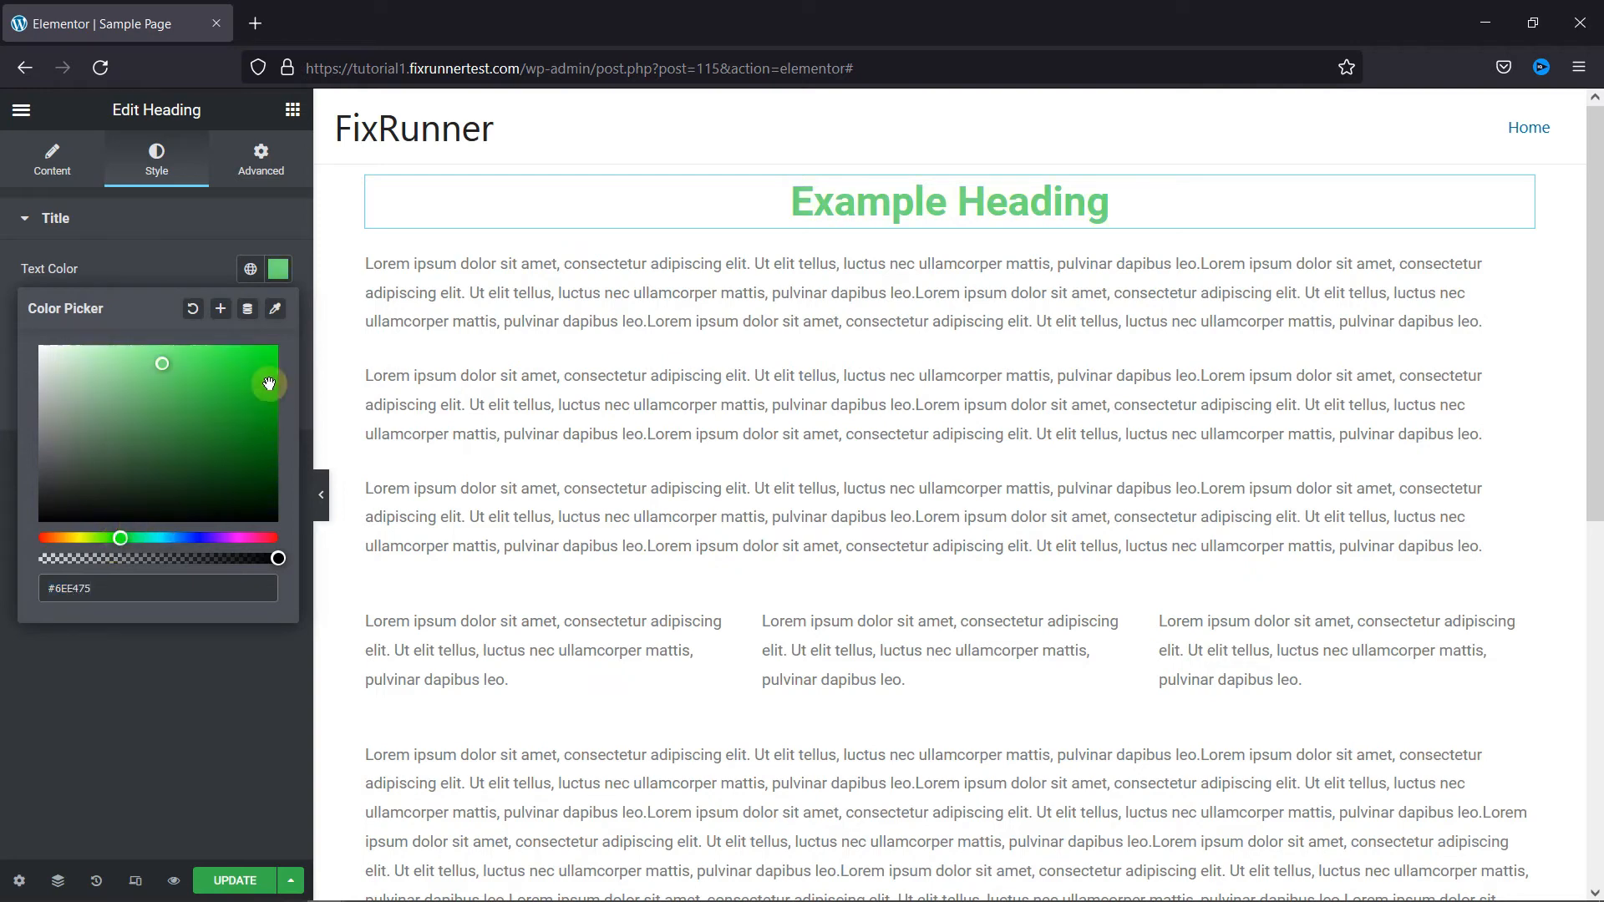
pyautogui.click(56, 218)
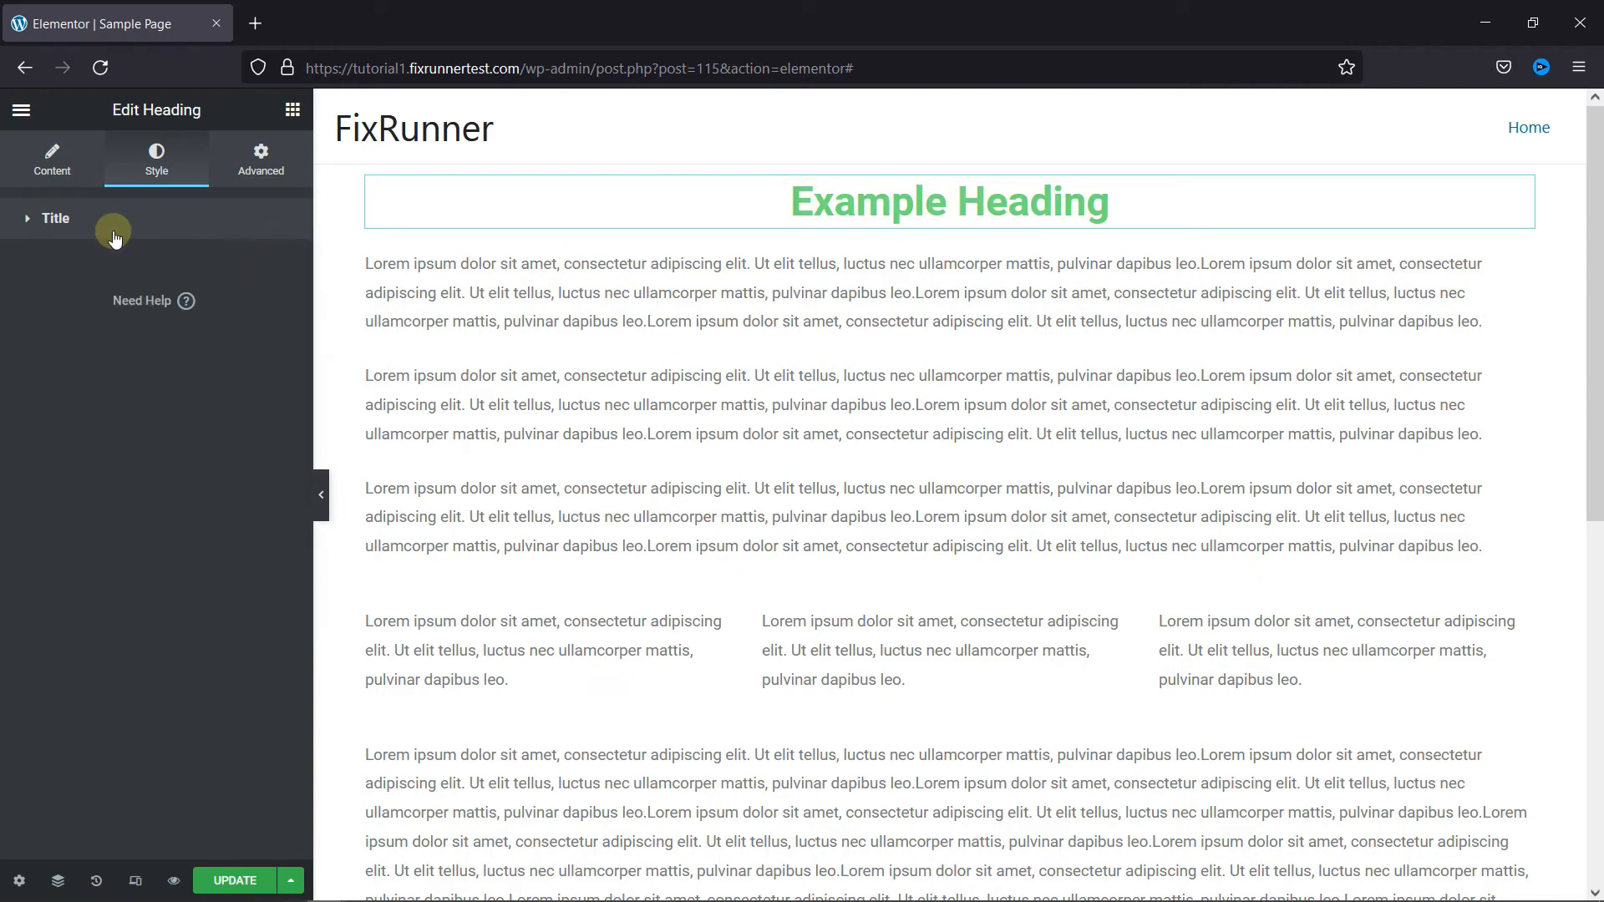
pyautogui.click(56, 218)
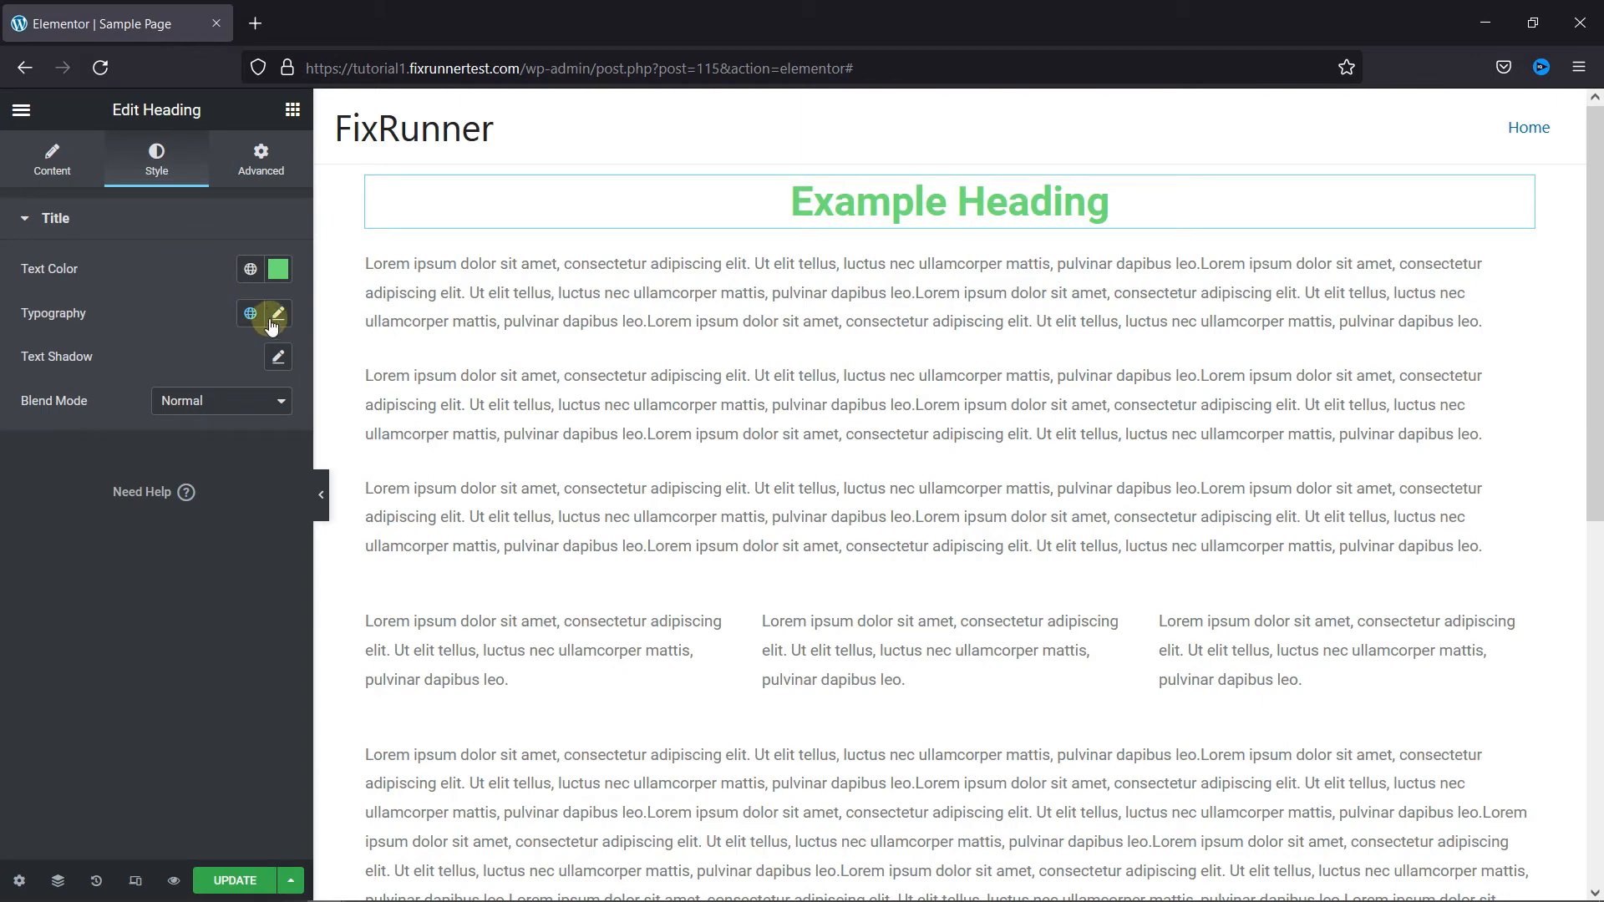
pyautogui.click(277, 313)
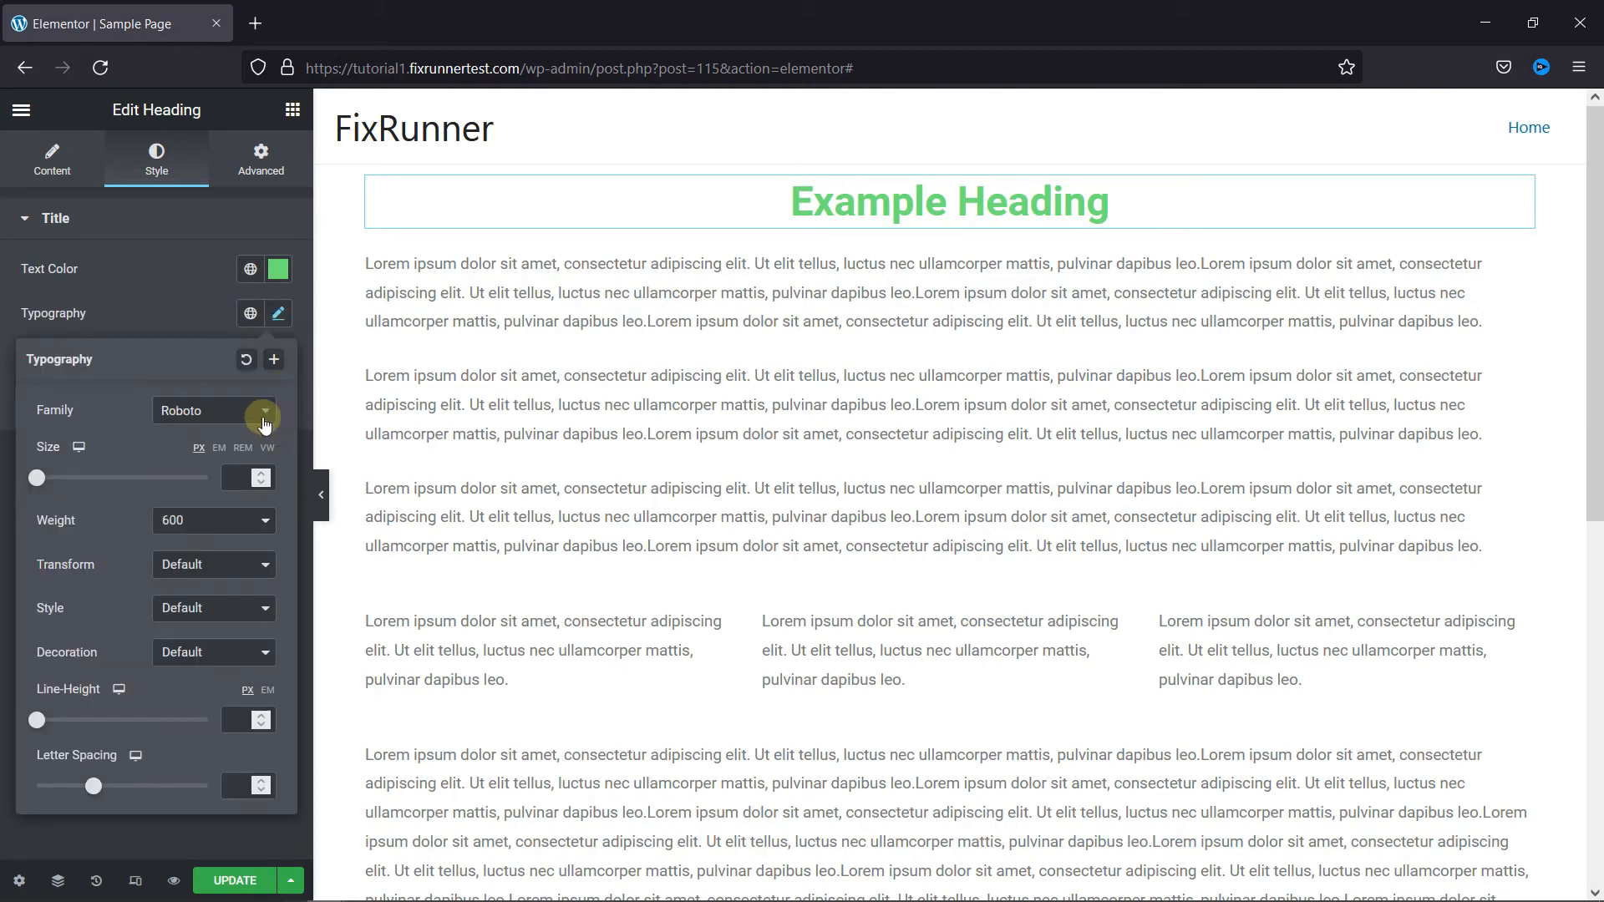
pyautogui.moveTo(262, 443)
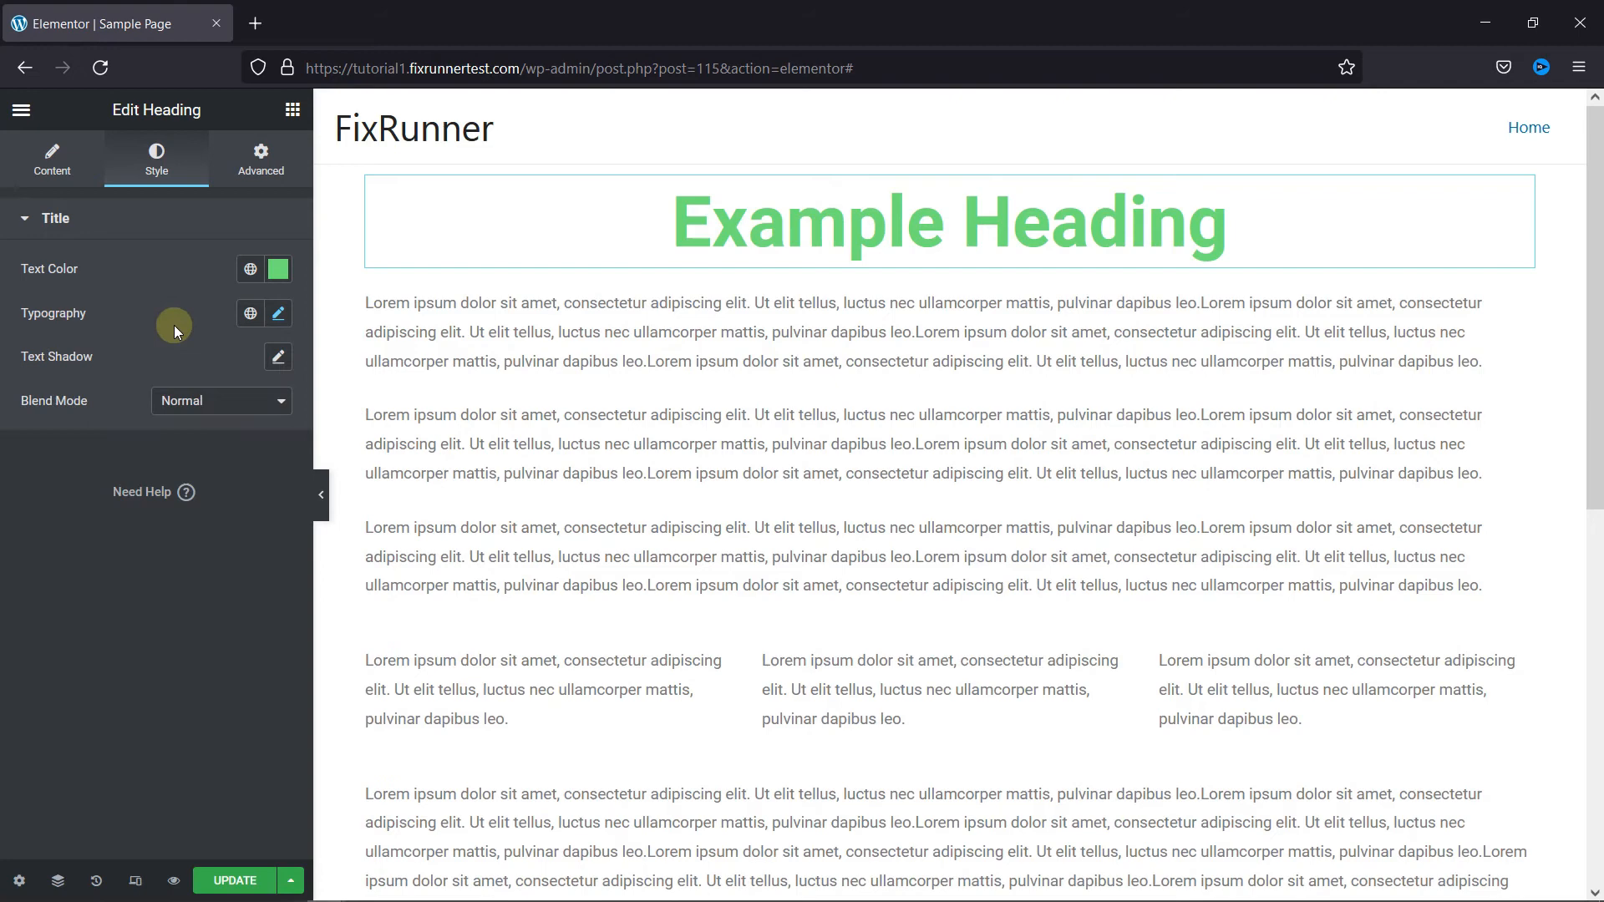
pyautogui.moveTo(174, 365)
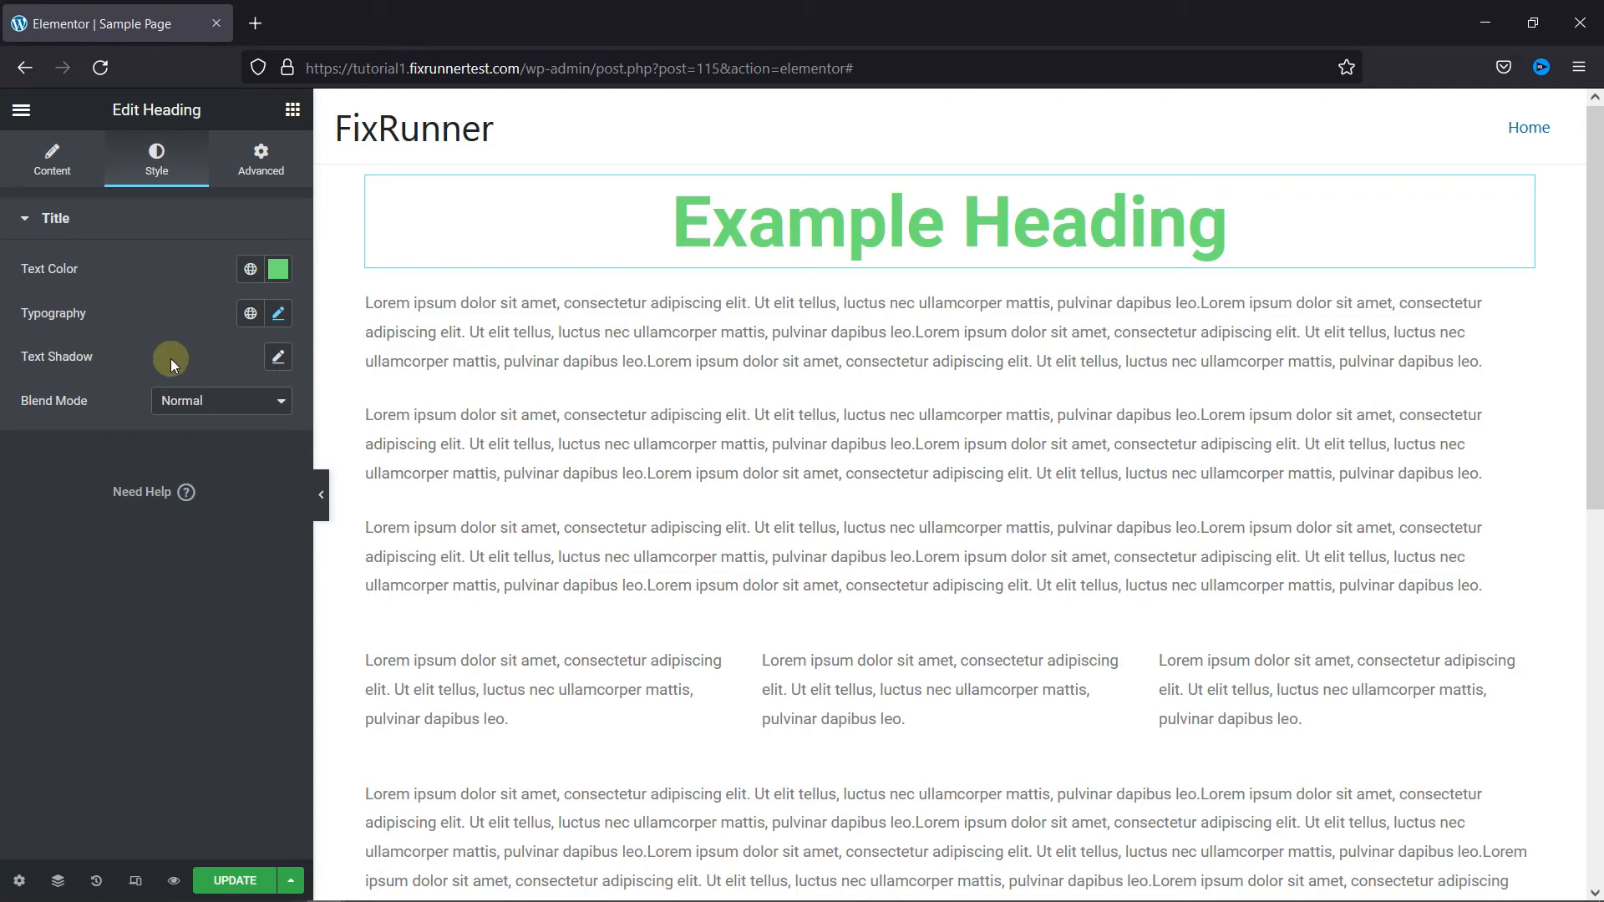
pyautogui.moveTo(233, 355)
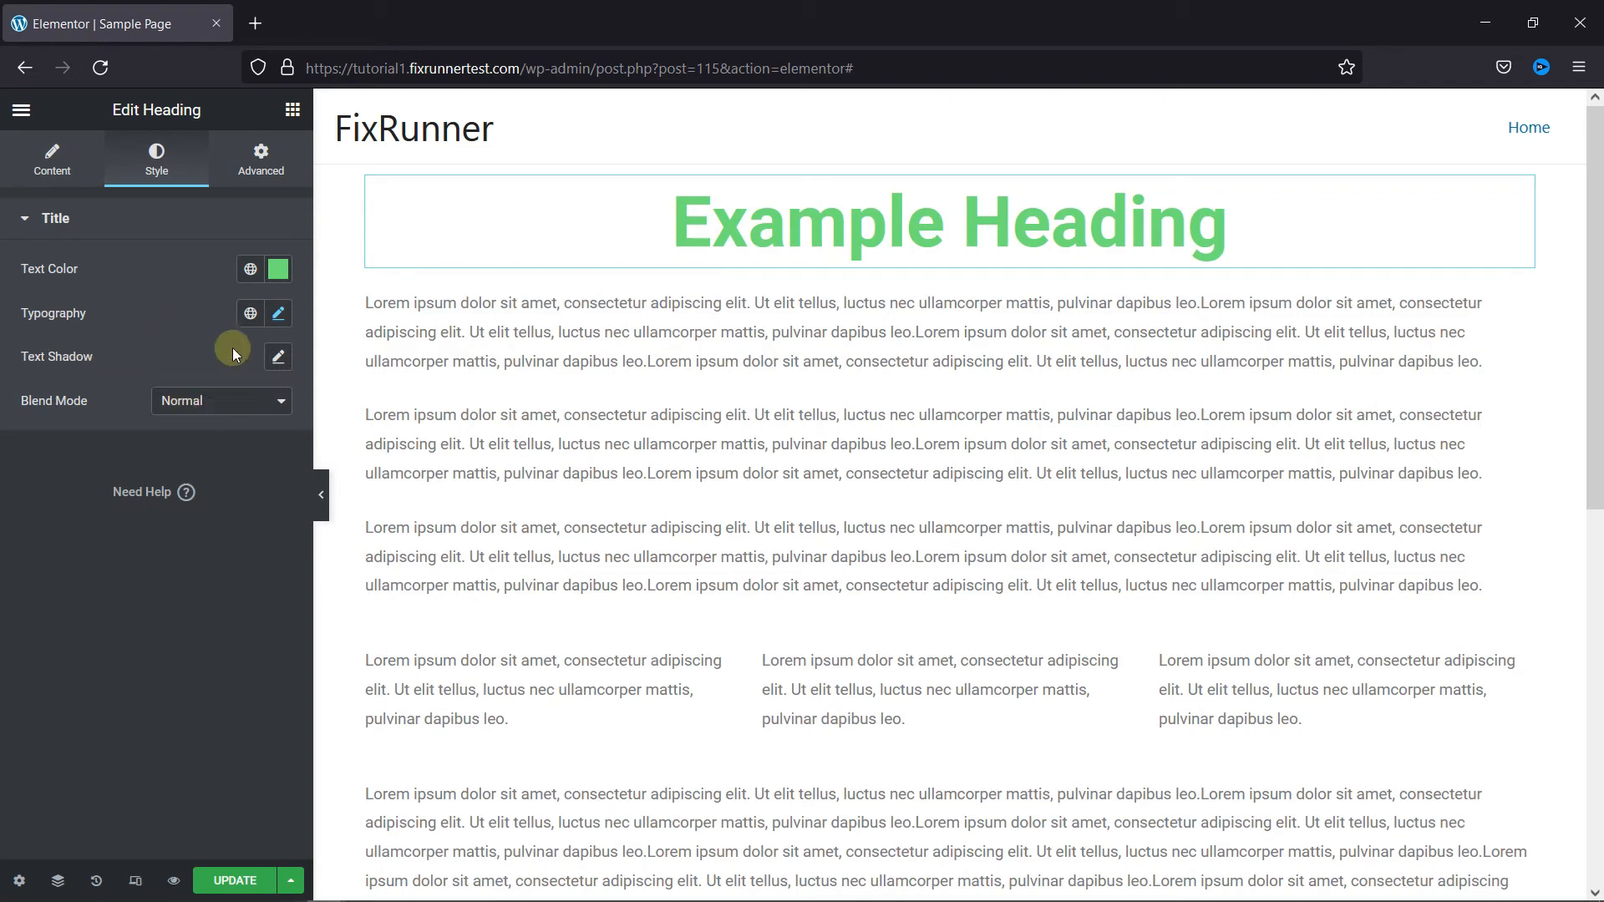
pyautogui.click(260, 160)
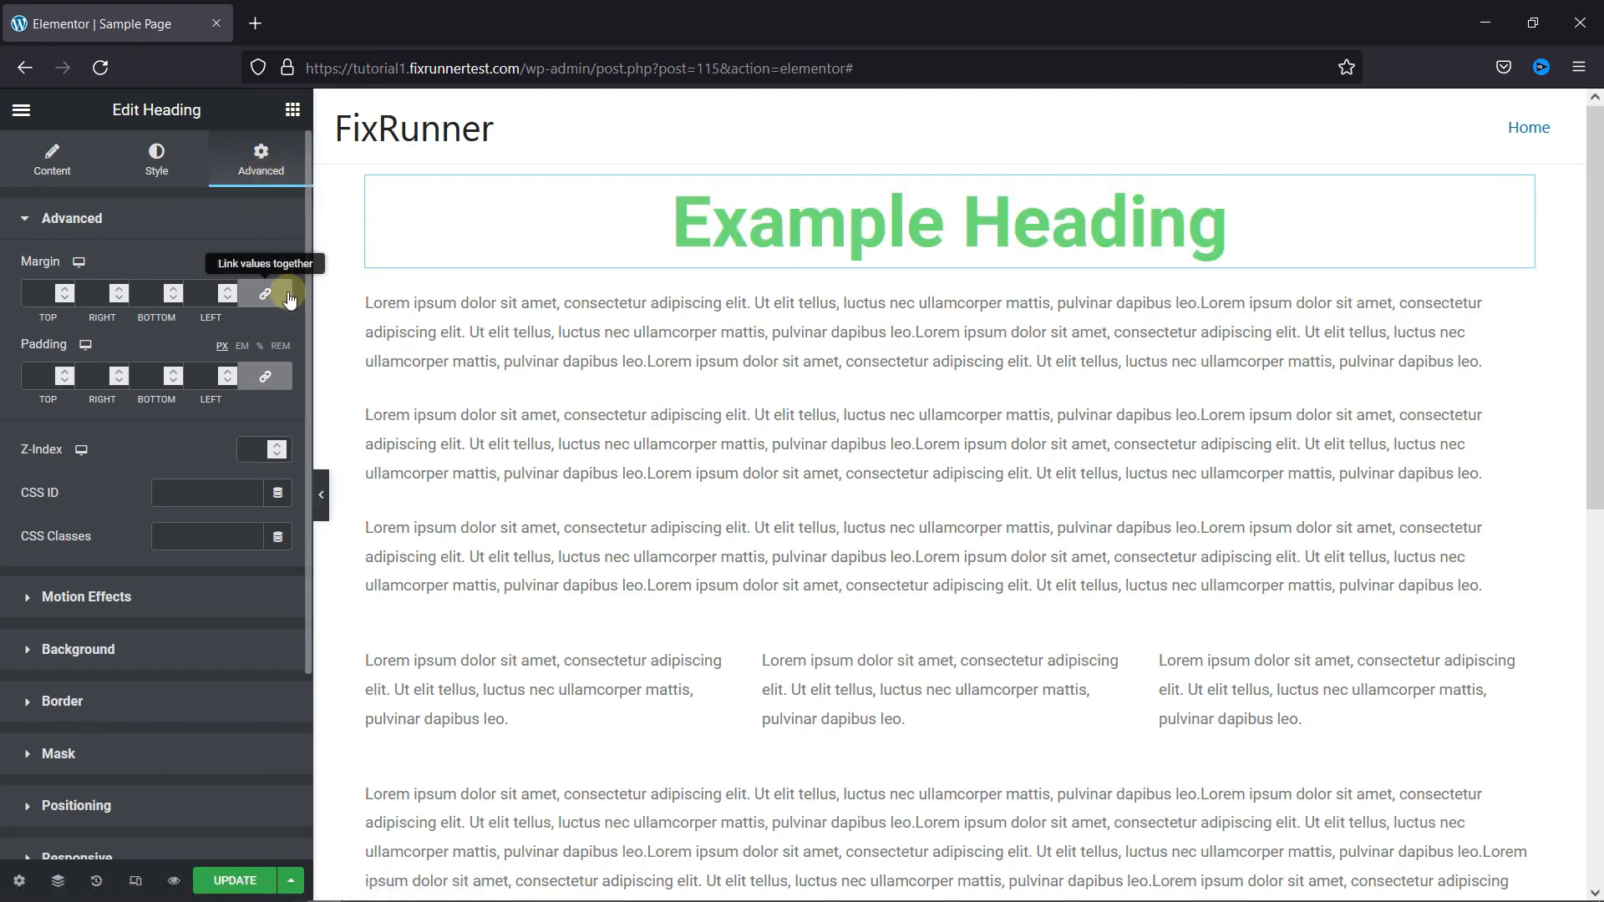
# - Scroll through the heading's margin, padding and other advanced options
pyautogui.scroll(-3)
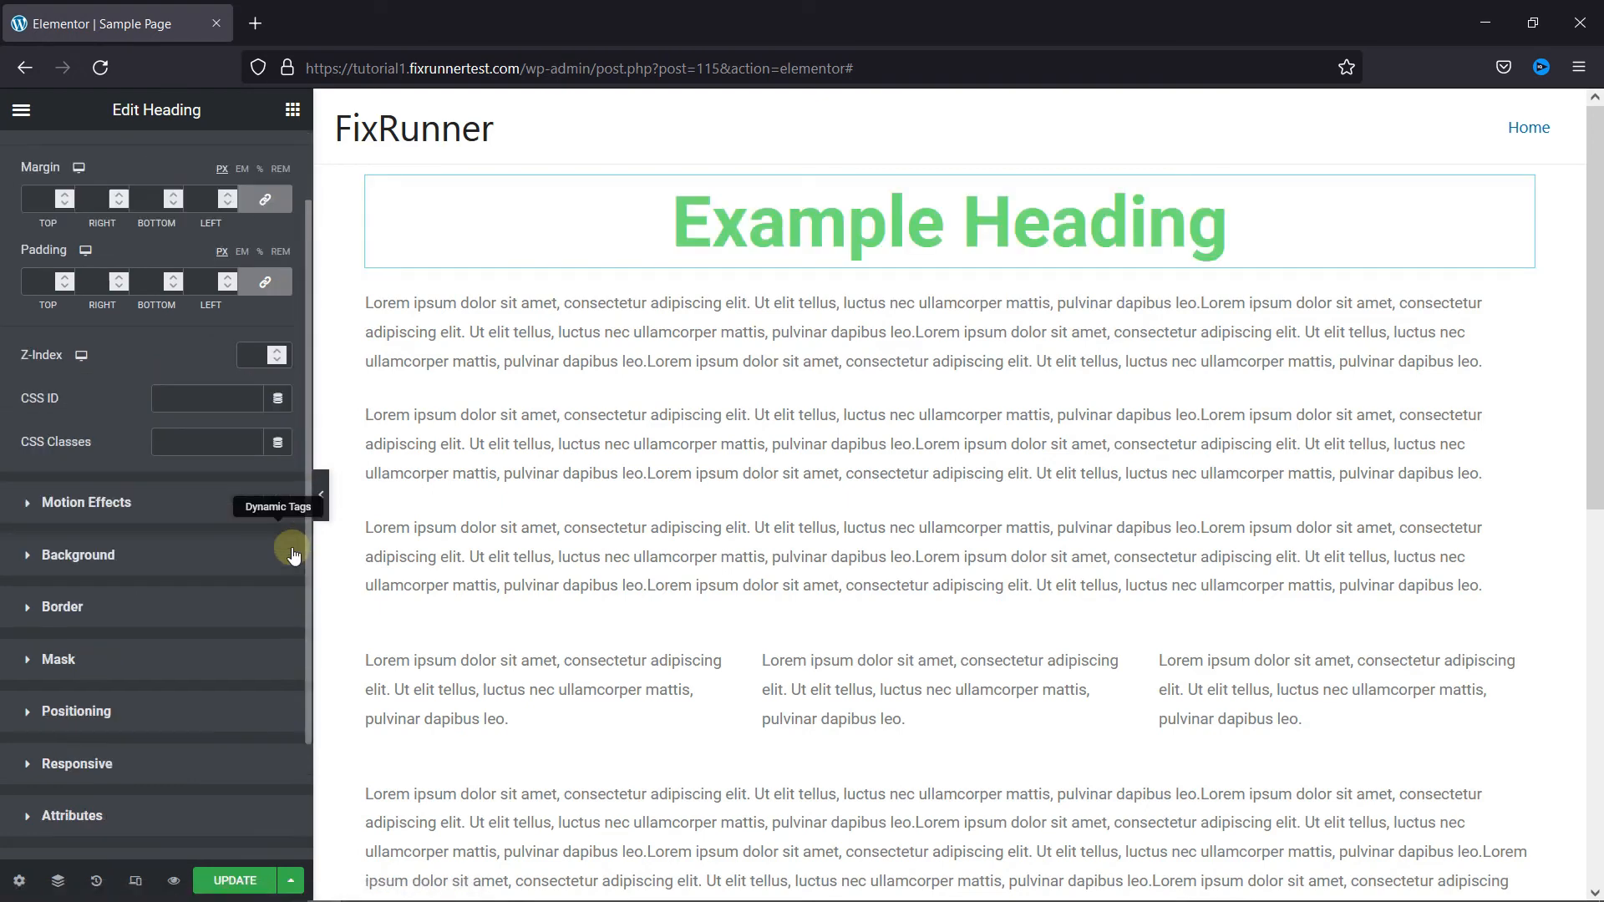
pyautogui.moveTo(252, 616)
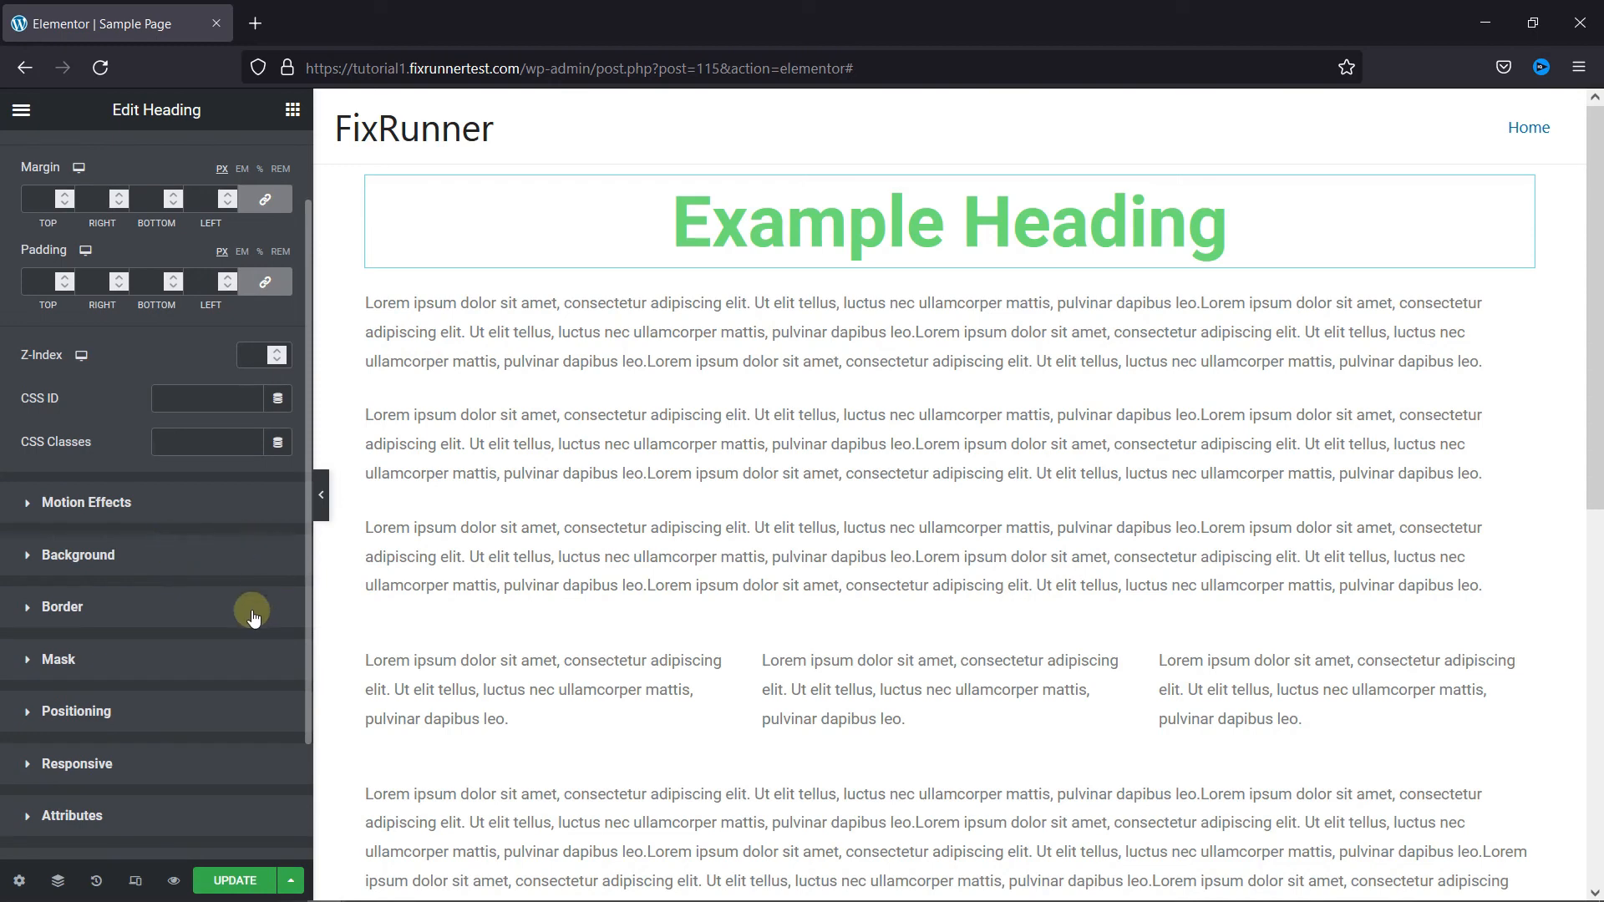
pyautogui.moveTo(246, 529)
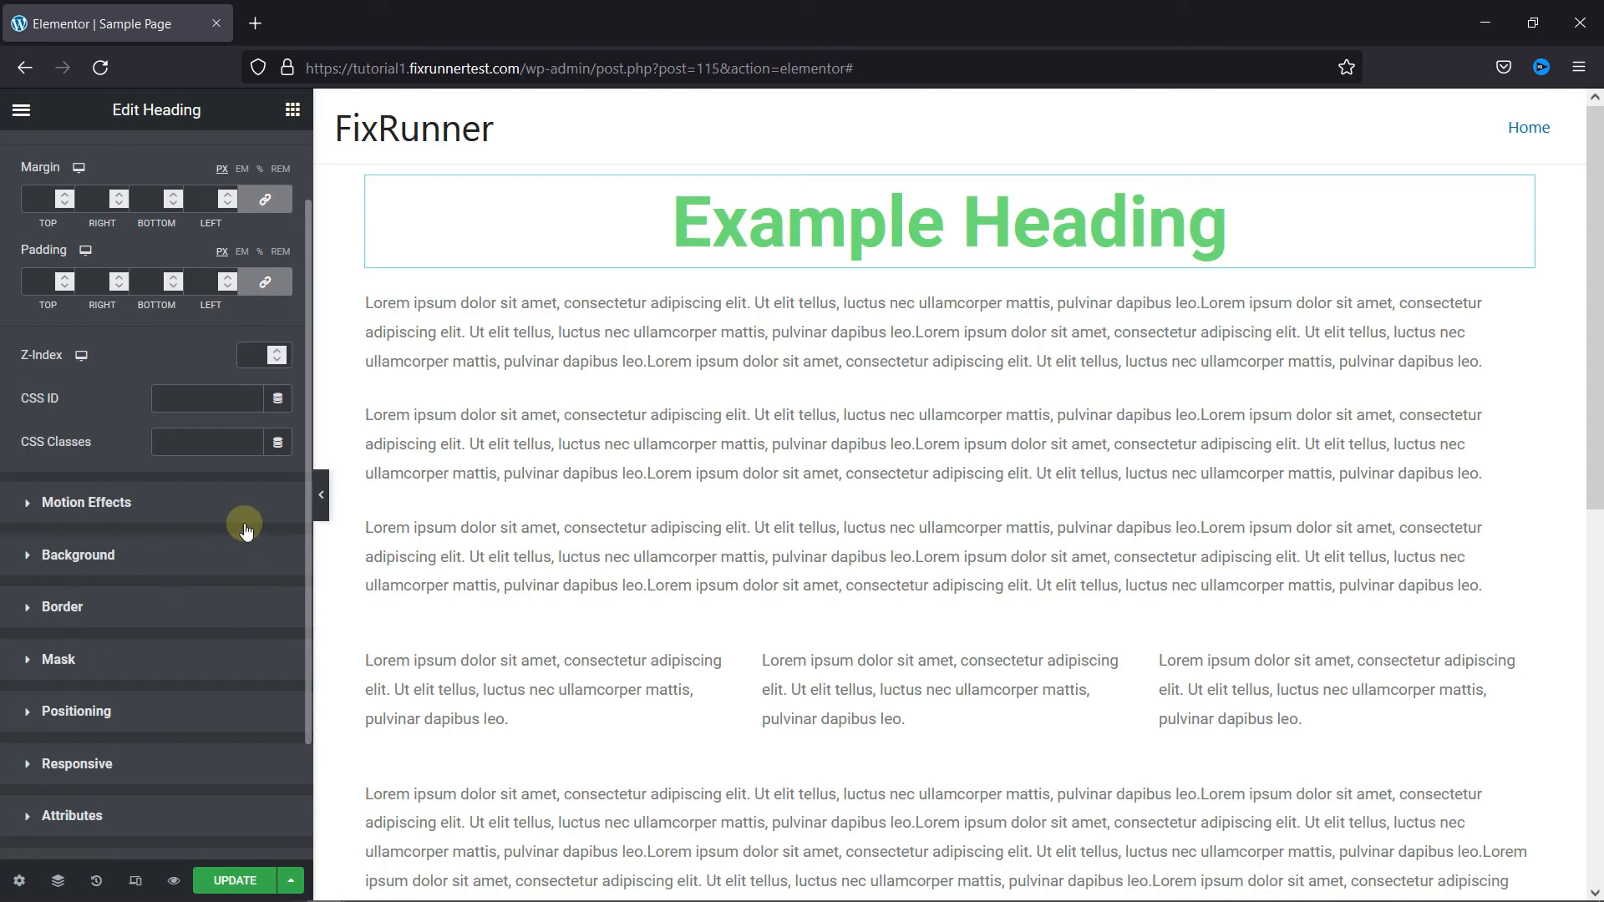
pyautogui.scroll(-3)
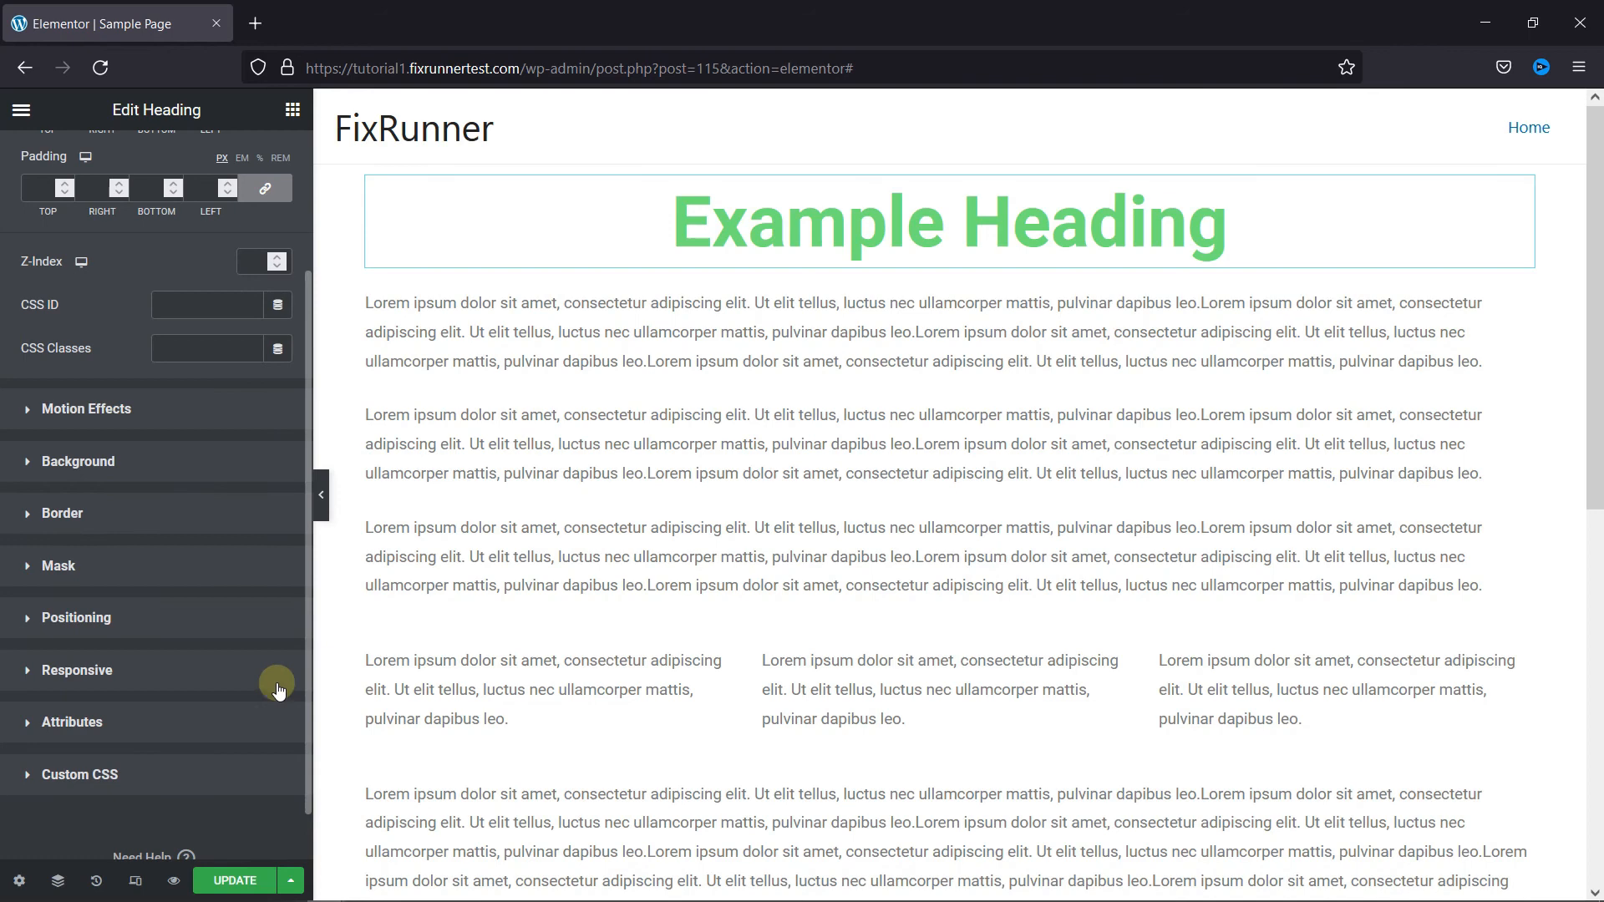
pyautogui.scroll(3)
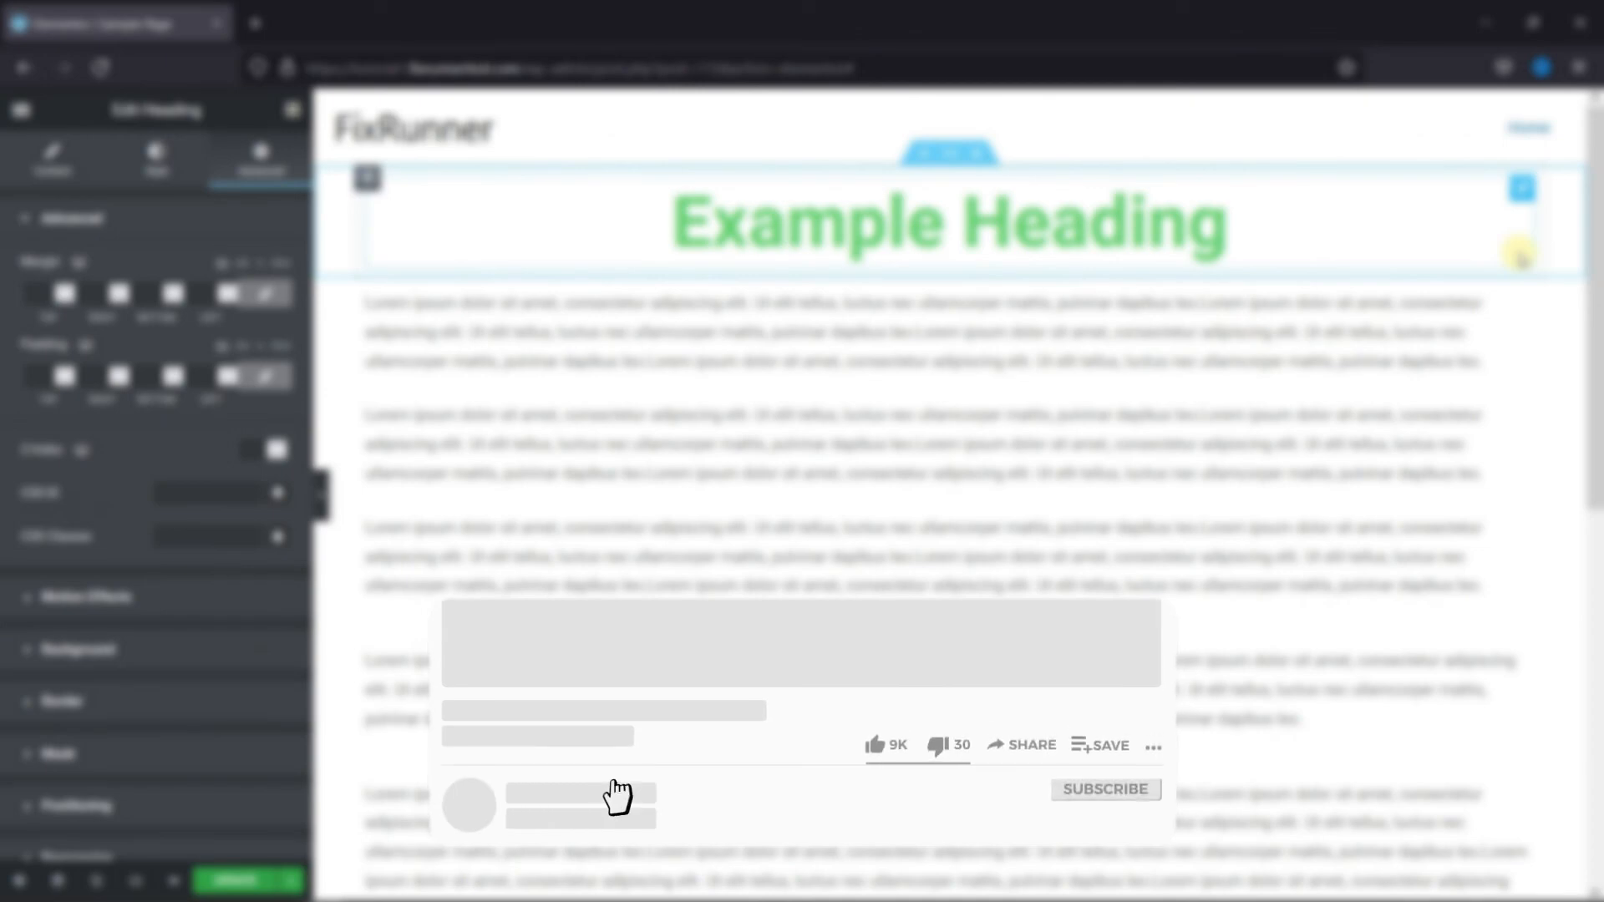
pyautogui.click(889, 744)
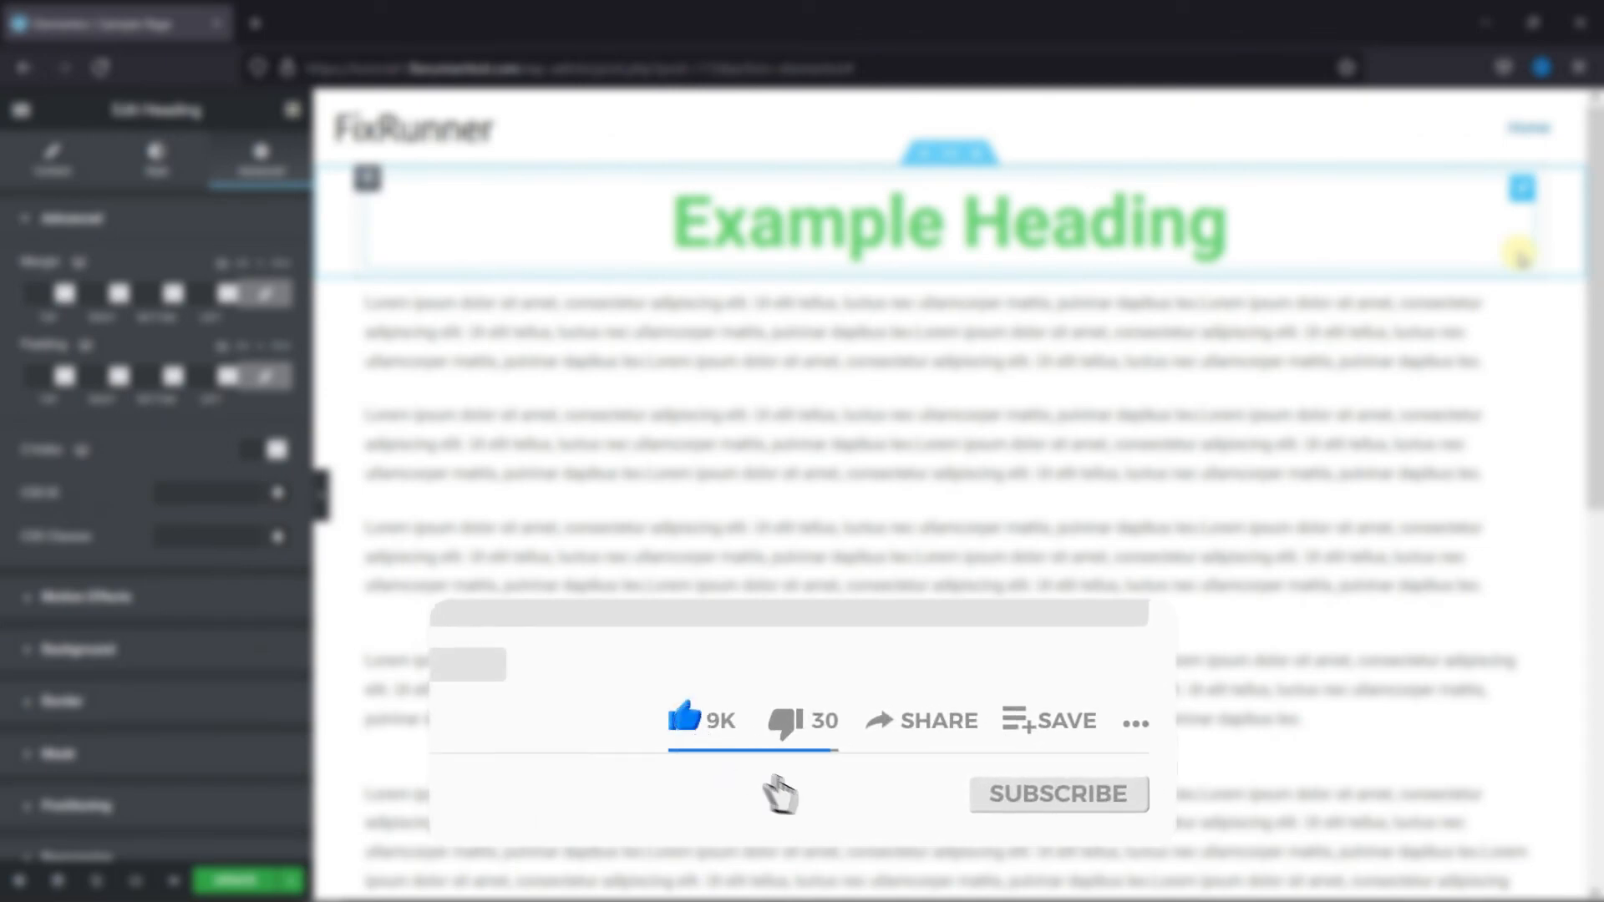
pyautogui.click(1058, 794)
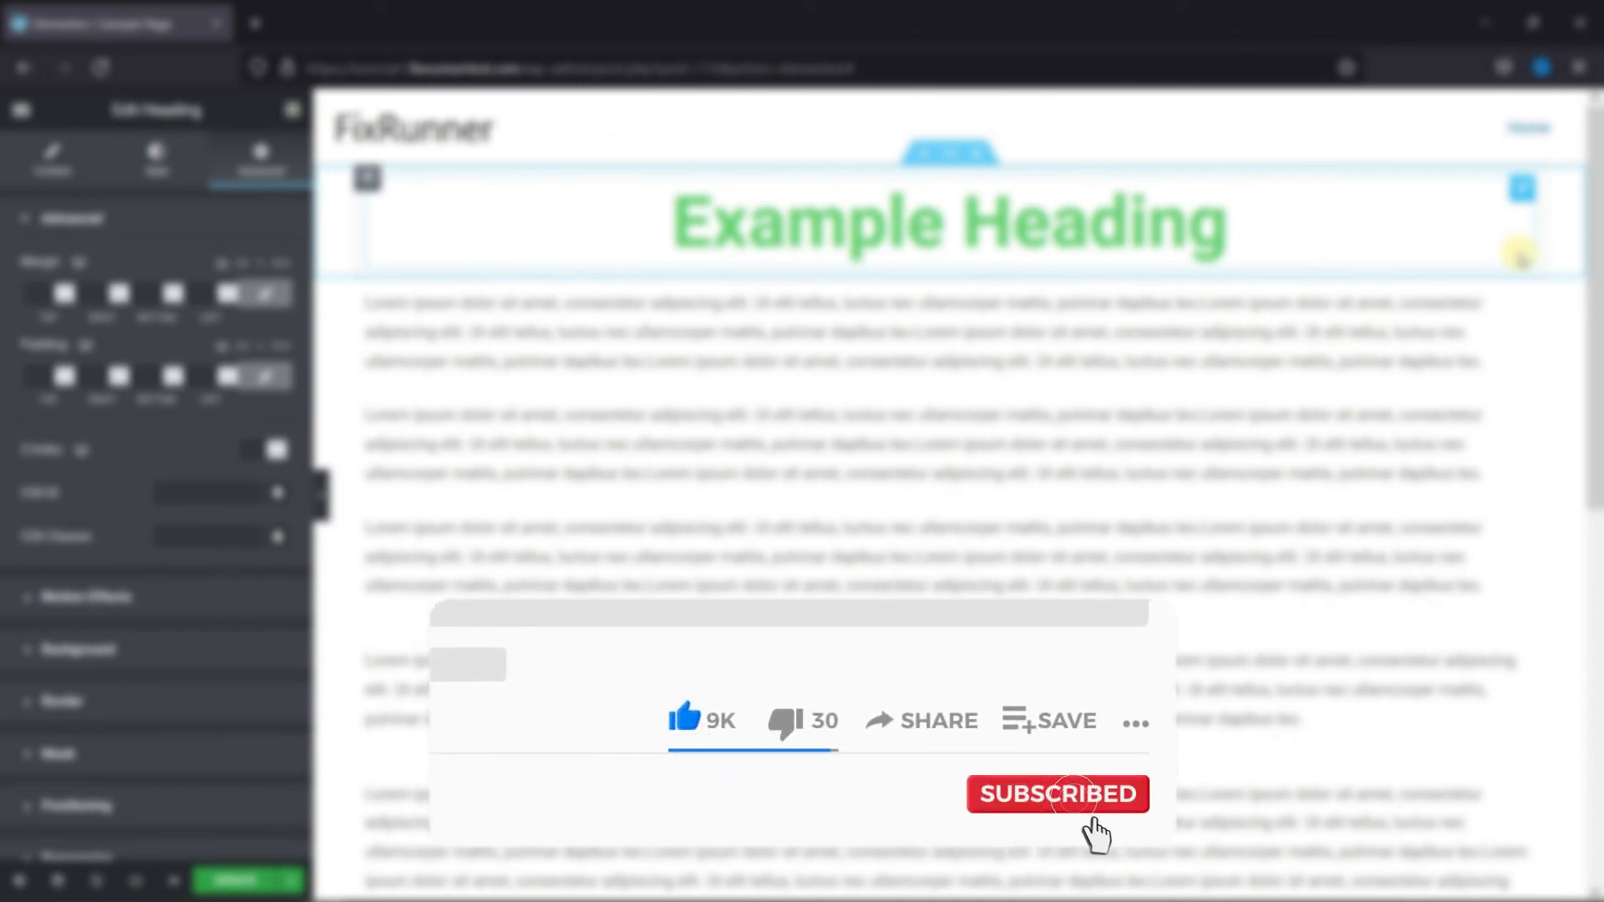